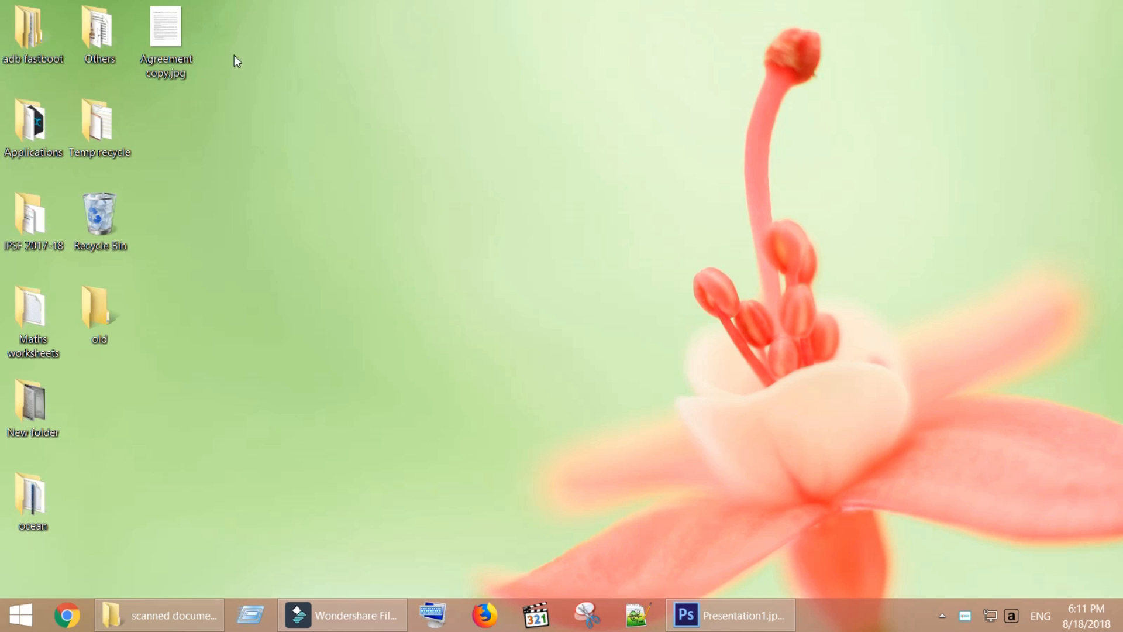
- Preview the desktop scan Agreement copy.jpg in Windows Photo Viewer, then move to a blank Firefox tab
{"action": "double_click", "coordinate": [165, 33]}
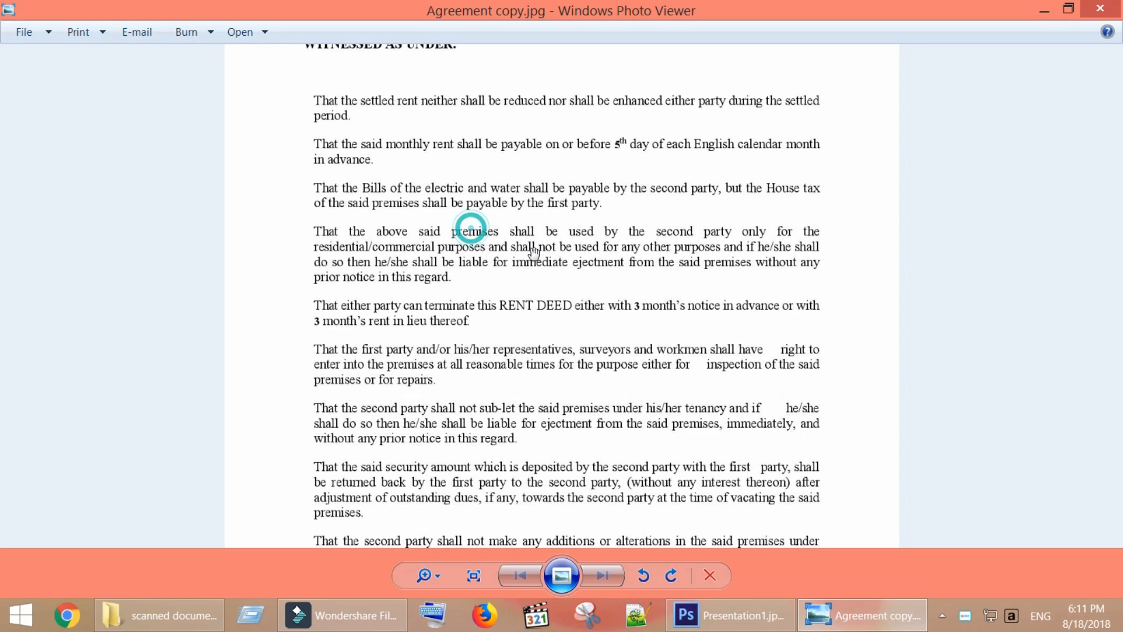
{"action": "mouse_move", "coordinate": [509, 104]}
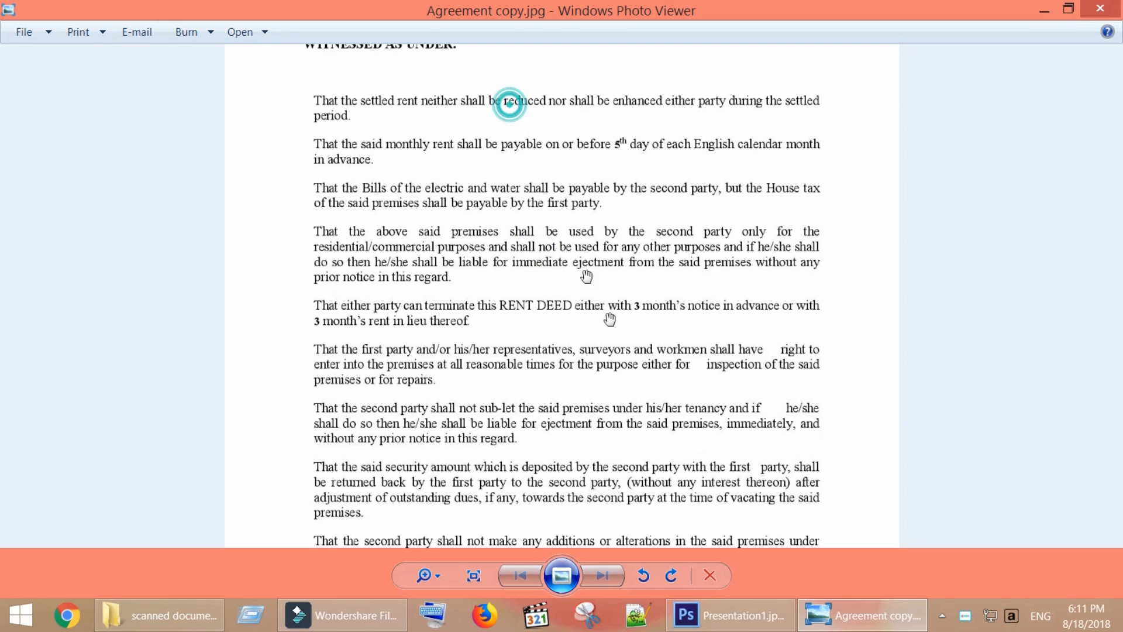
{"action": "left_click", "coordinate": [474, 582]}
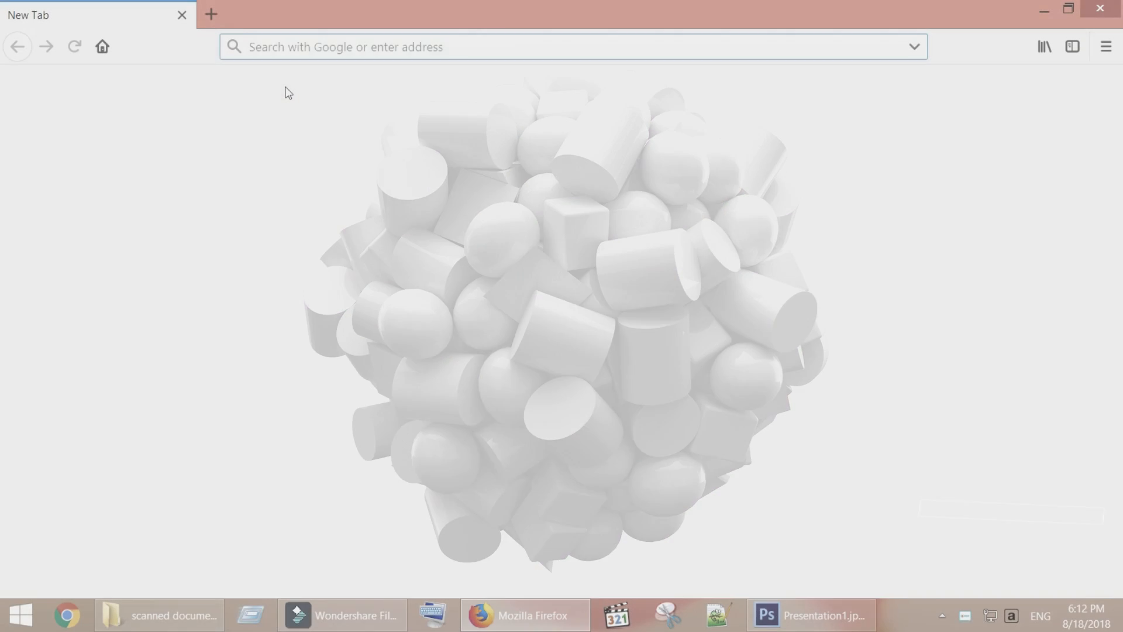
- Search 'google dri' in Firefox, enter Google Drive and show the My Drive files
{"action": "type", "text": "google dri"}
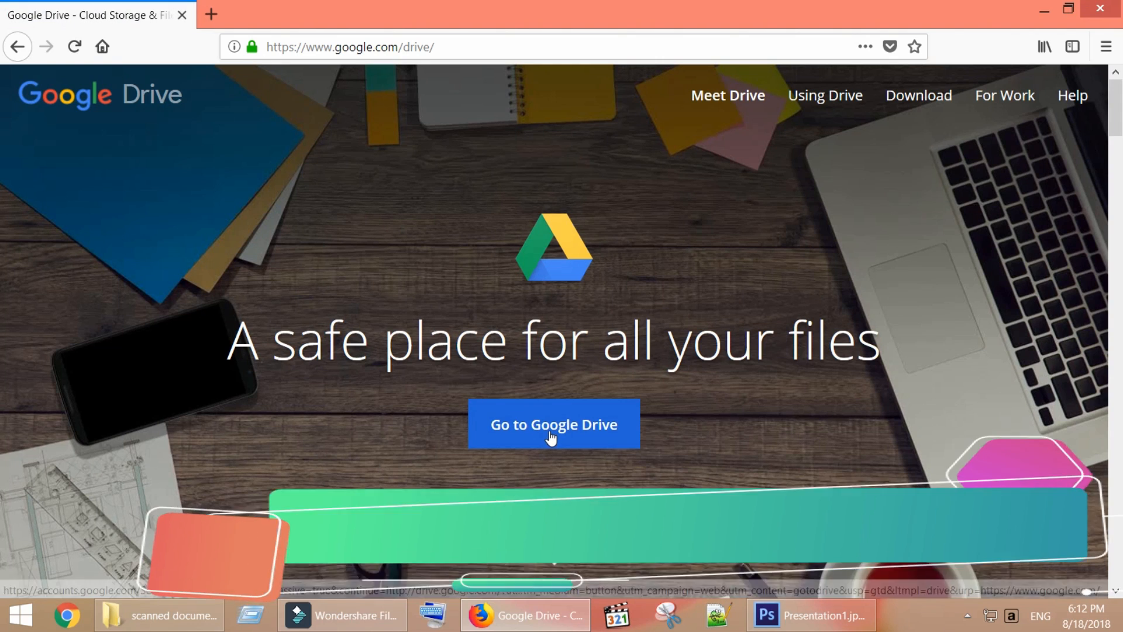
{"action": "left_click", "coordinate": [552, 424]}
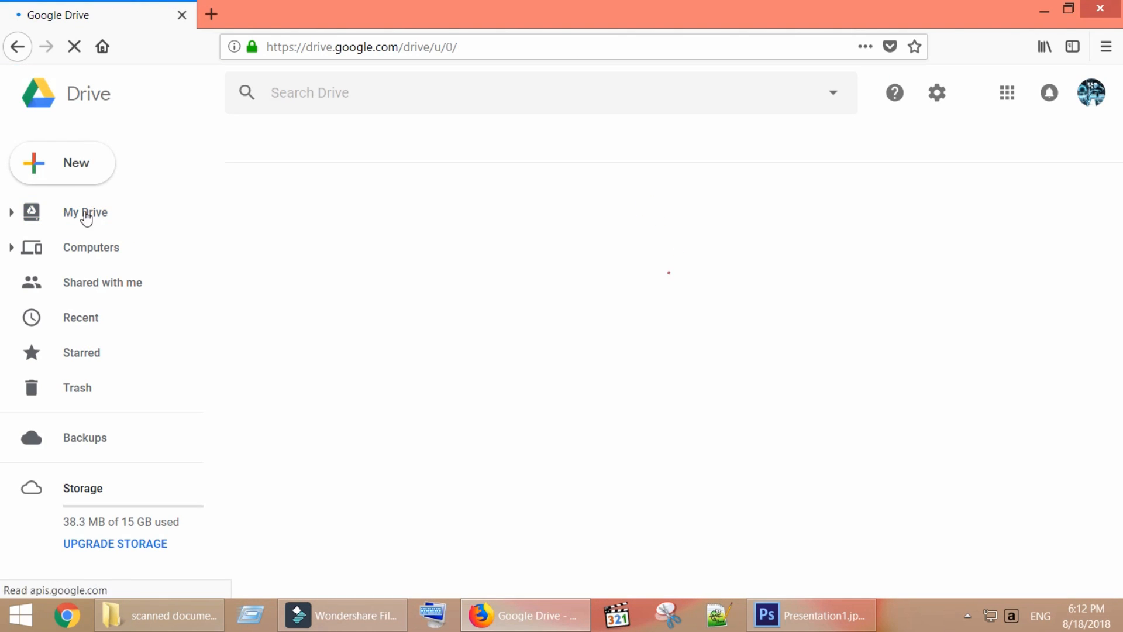
{"action": "left_click", "coordinate": [84, 211]}
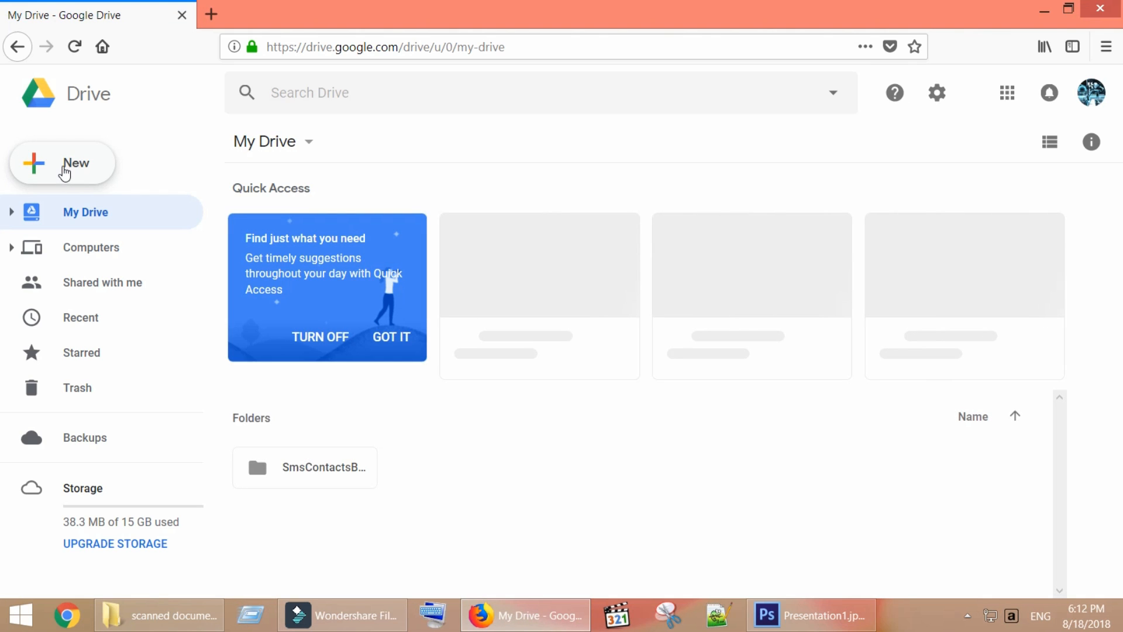
- Upload Agreement copy.jpg from the Desktop via New > File upload and dismiss the completion notice
{"action": "left_click", "coordinate": [63, 163]}
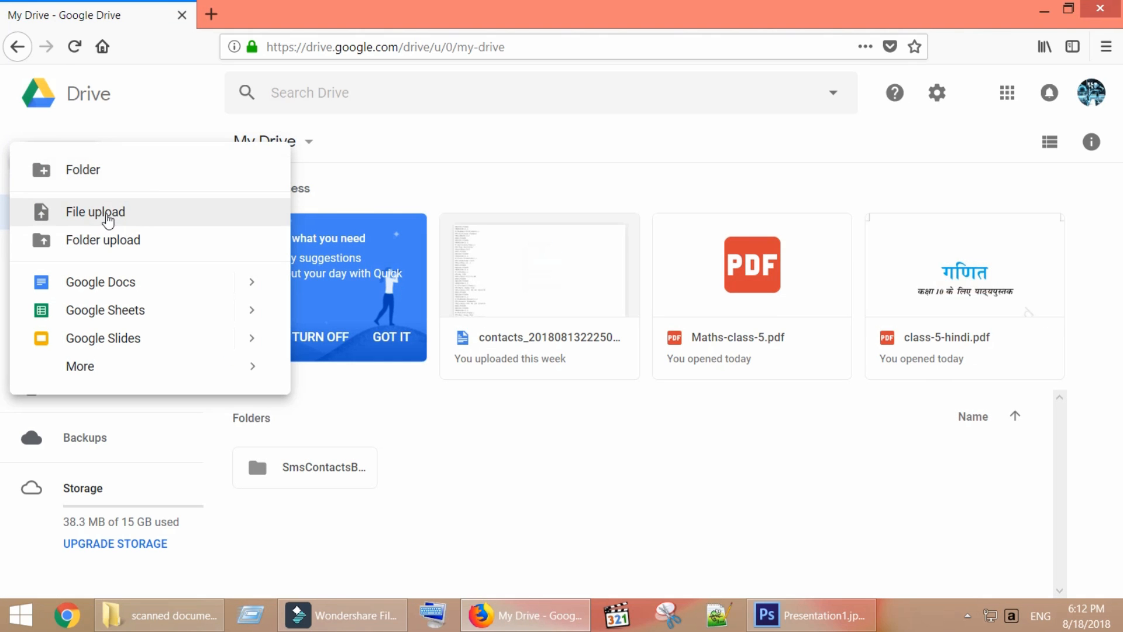
{"action": "left_click", "coordinate": [95, 212]}
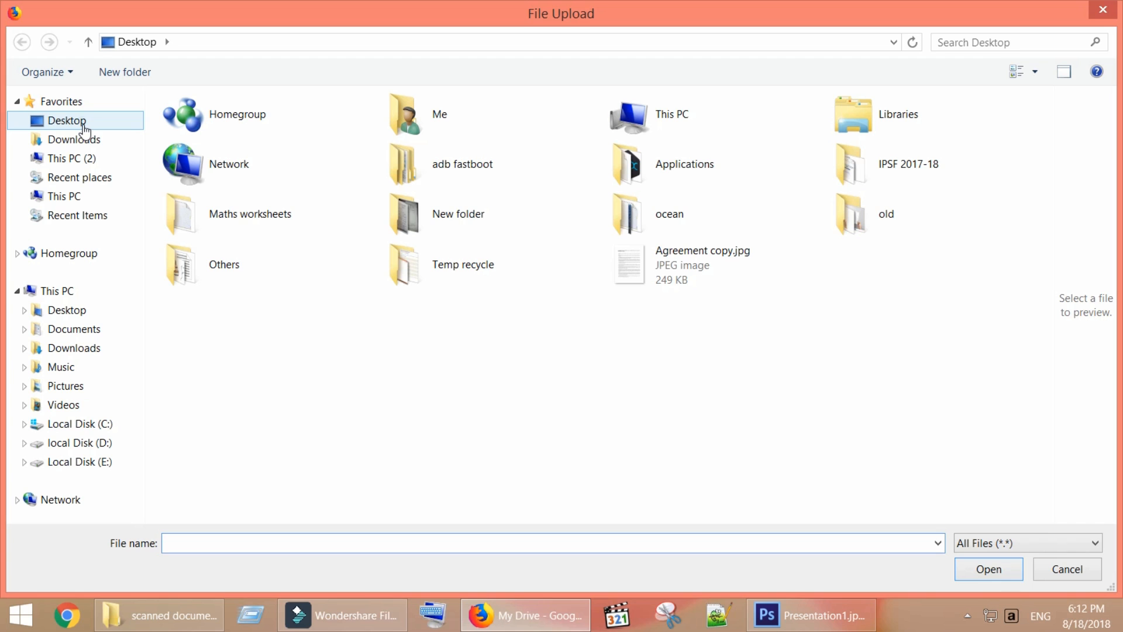
{"action": "left_click", "coordinate": [988, 569]}
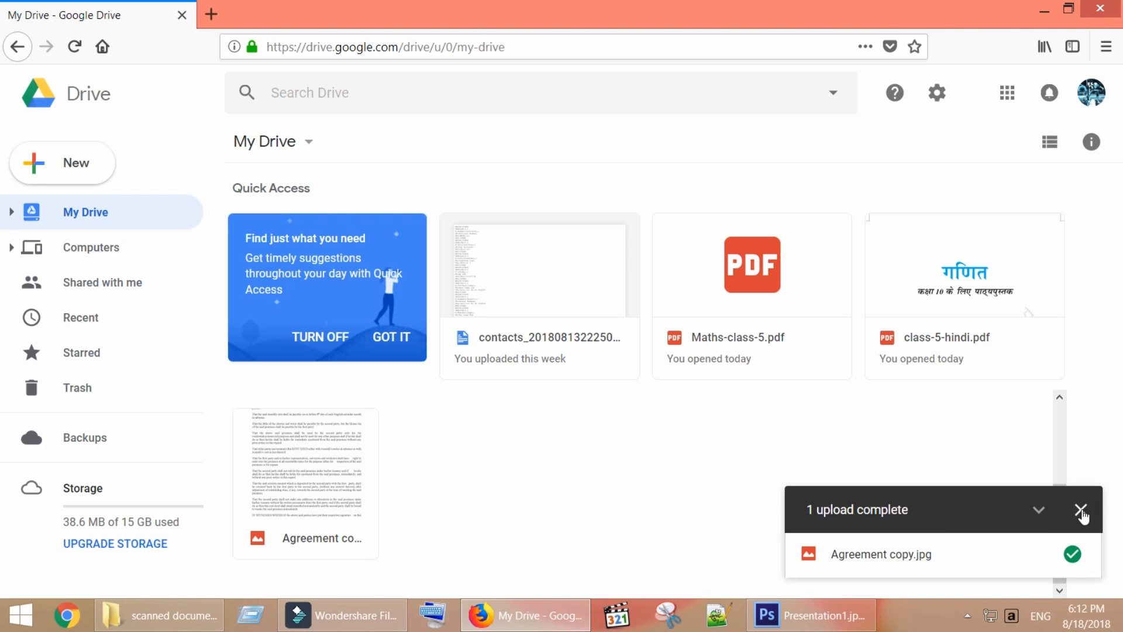
{"action": "left_click", "coordinate": [1081, 509]}
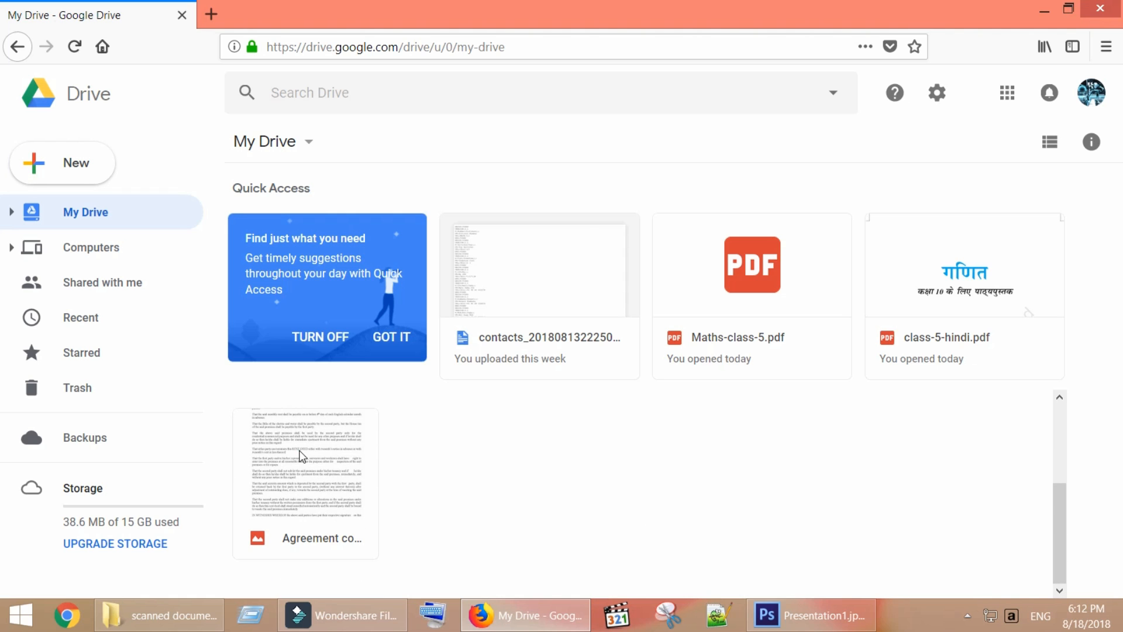
- Convert the uploaded Agreement copy image to editable text via Open with > Google Docs
{"action": "right_click", "coordinate": [304, 483]}
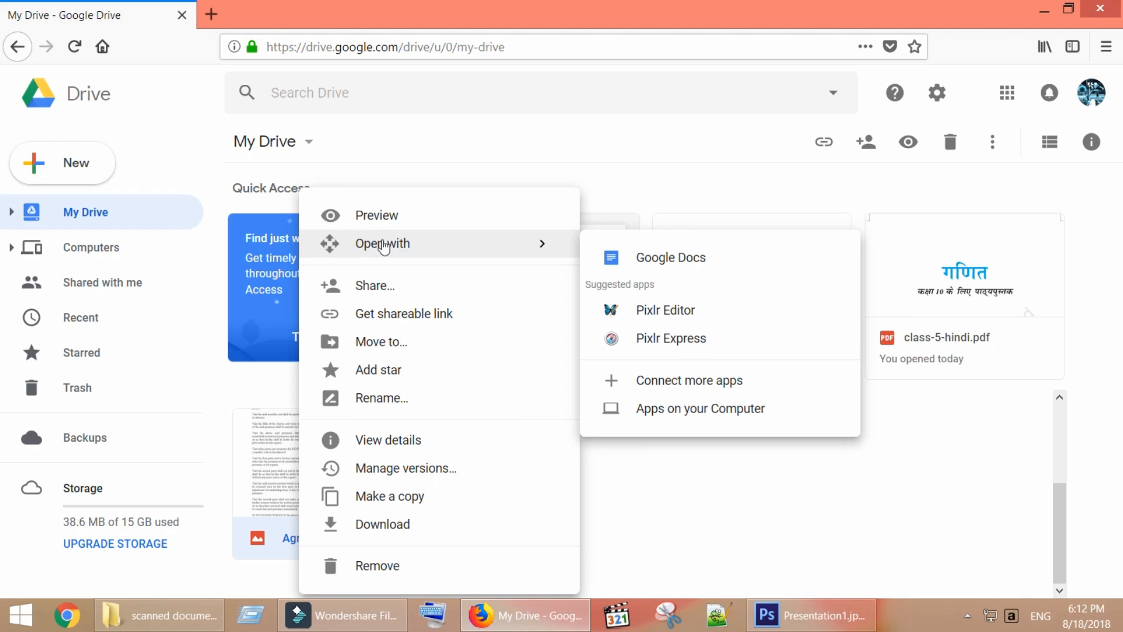
{"action": "mouse_move", "coordinate": [758, 276]}
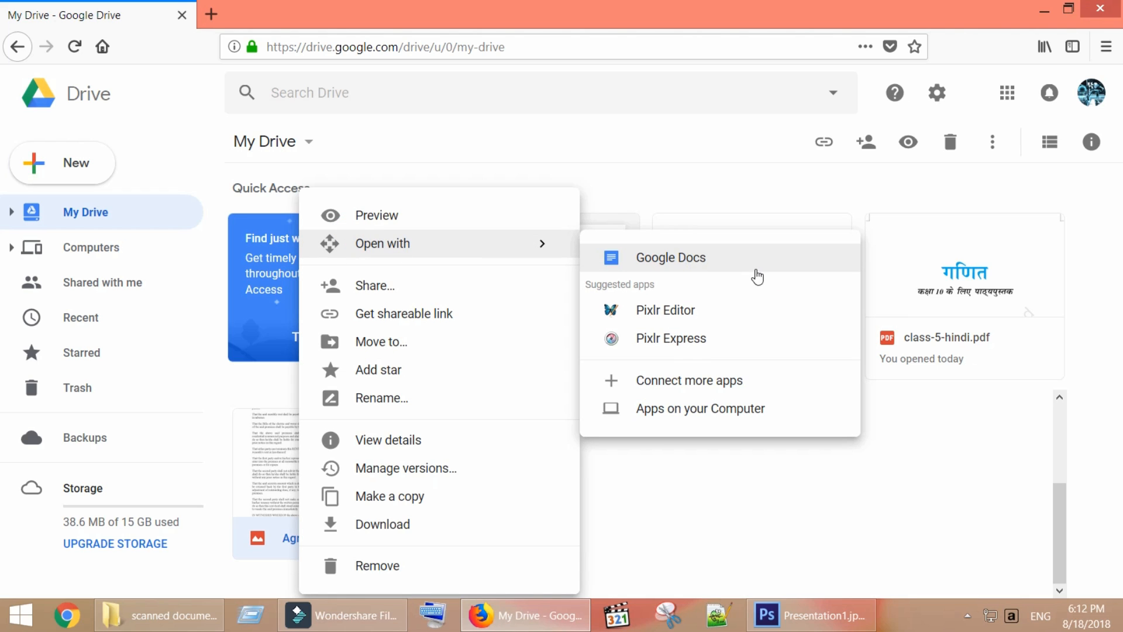
{"action": "mouse_move", "coordinate": [759, 271]}
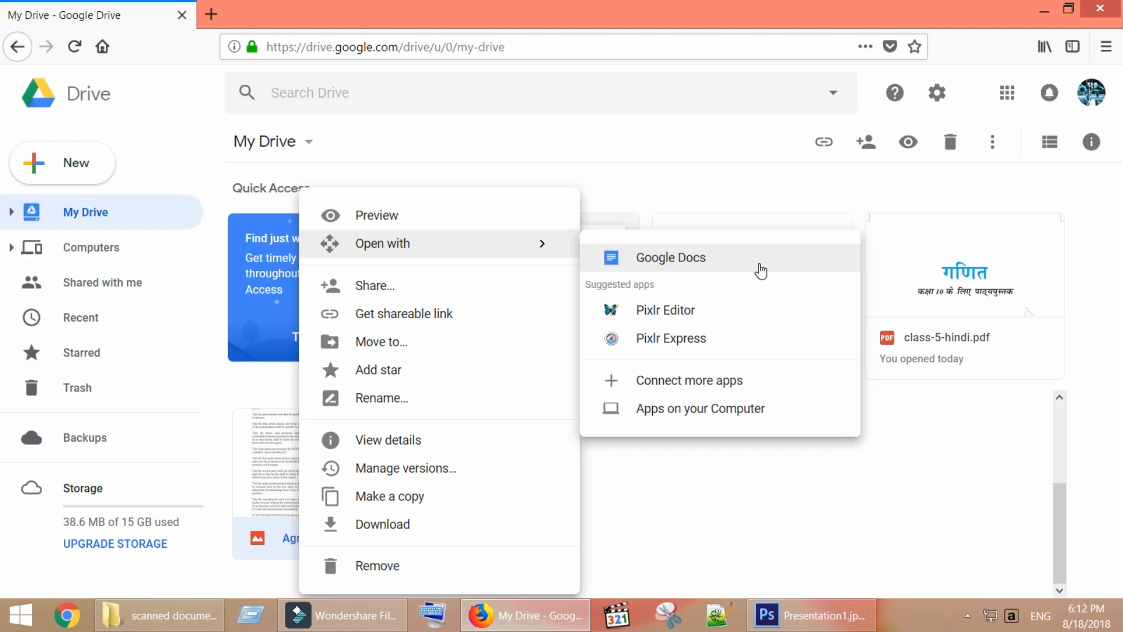
{"action": "left_click", "coordinate": [671, 257]}
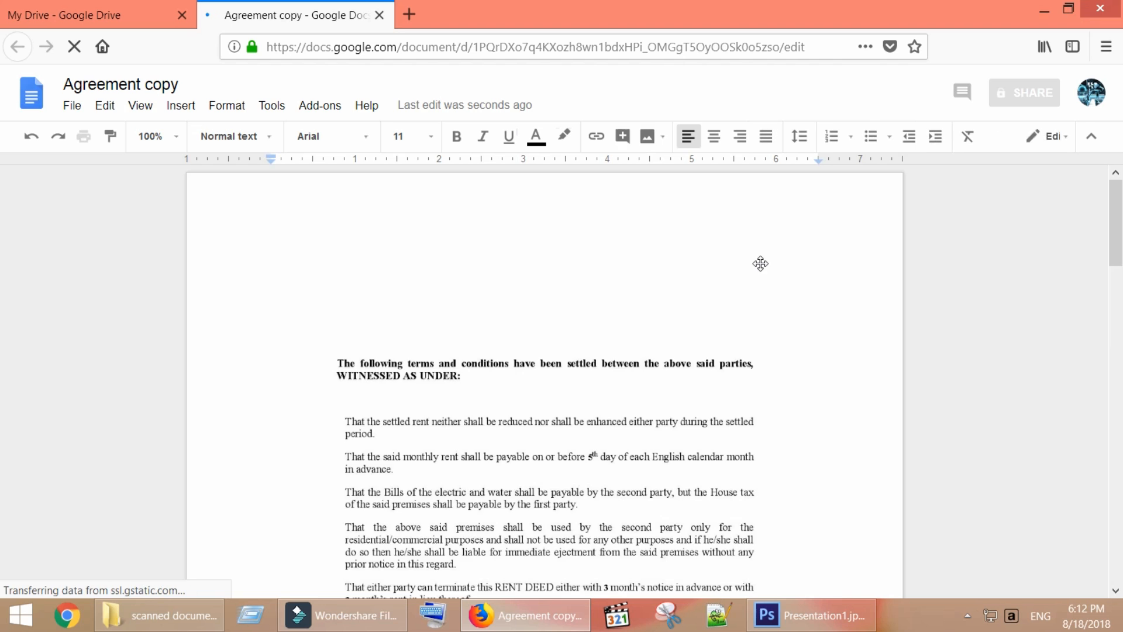
{"action": "scroll", "scroll_direction": "down", "scroll_amount": 3}
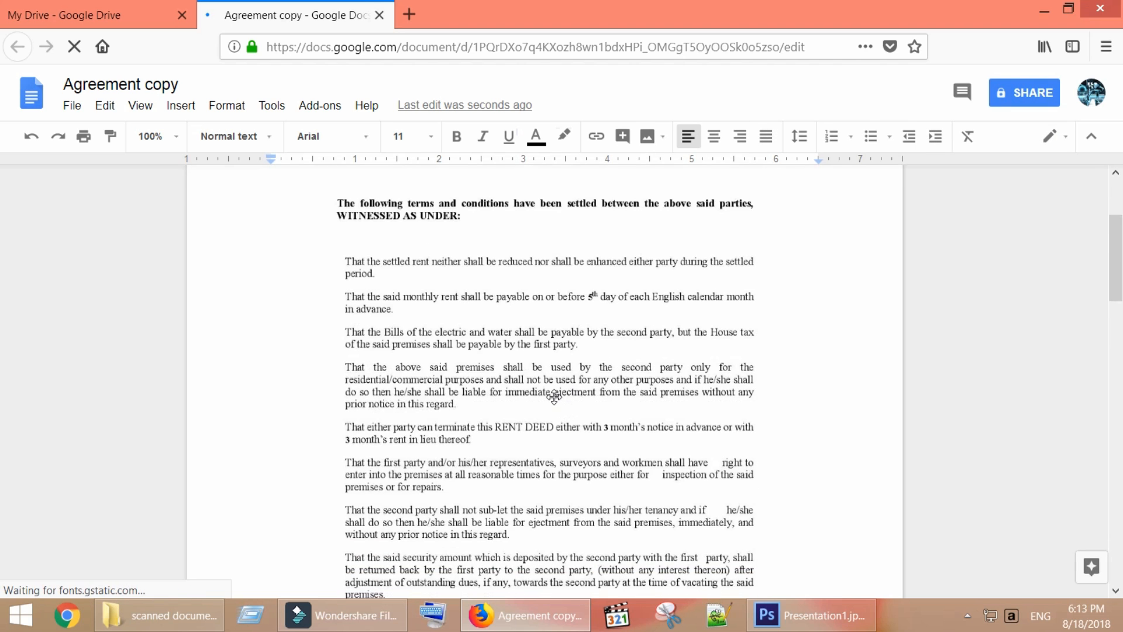
{"action": "left_click", "coordinate": [402, 283]}
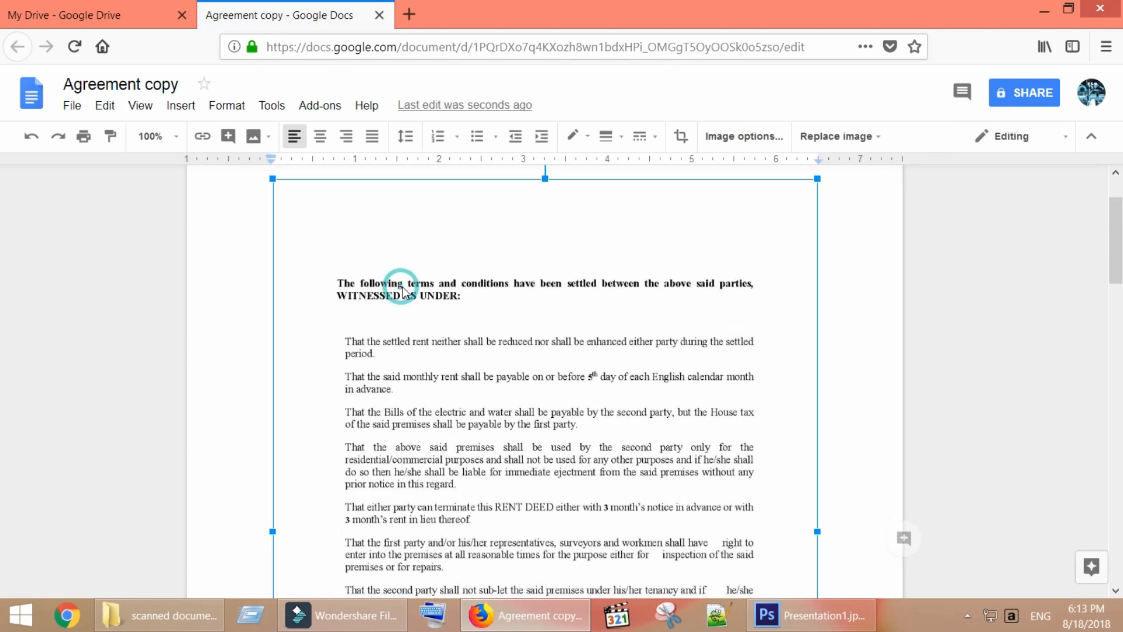
{"action": "left_click", "coordinate": [401, 286]}
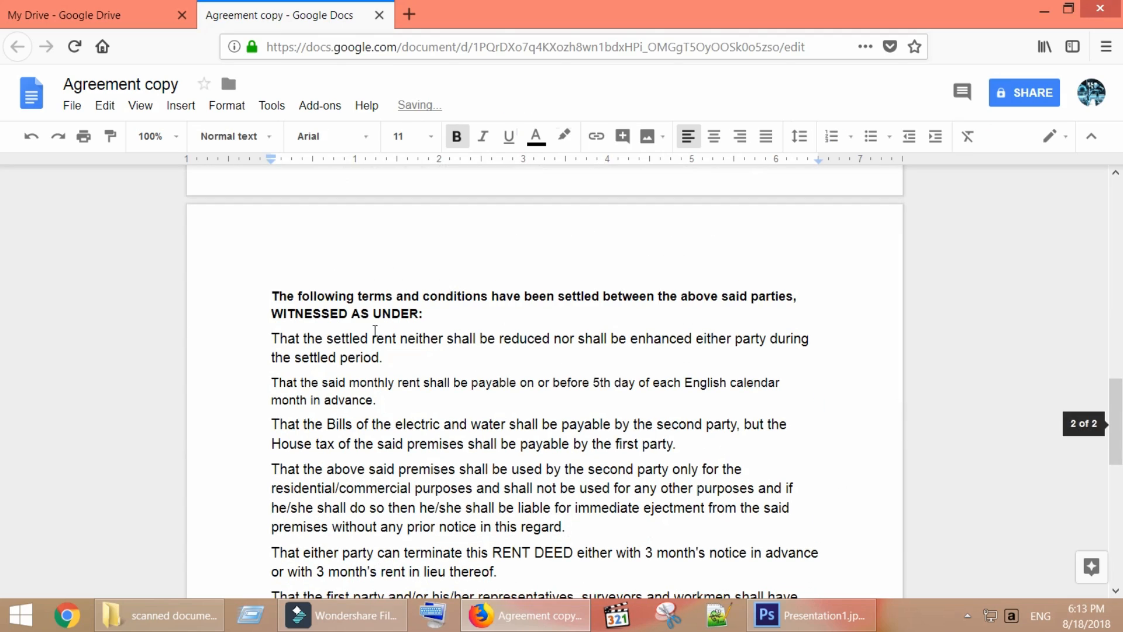
{"action": "scroll", "scroll_direction": "down", "scroll_amount": 3}
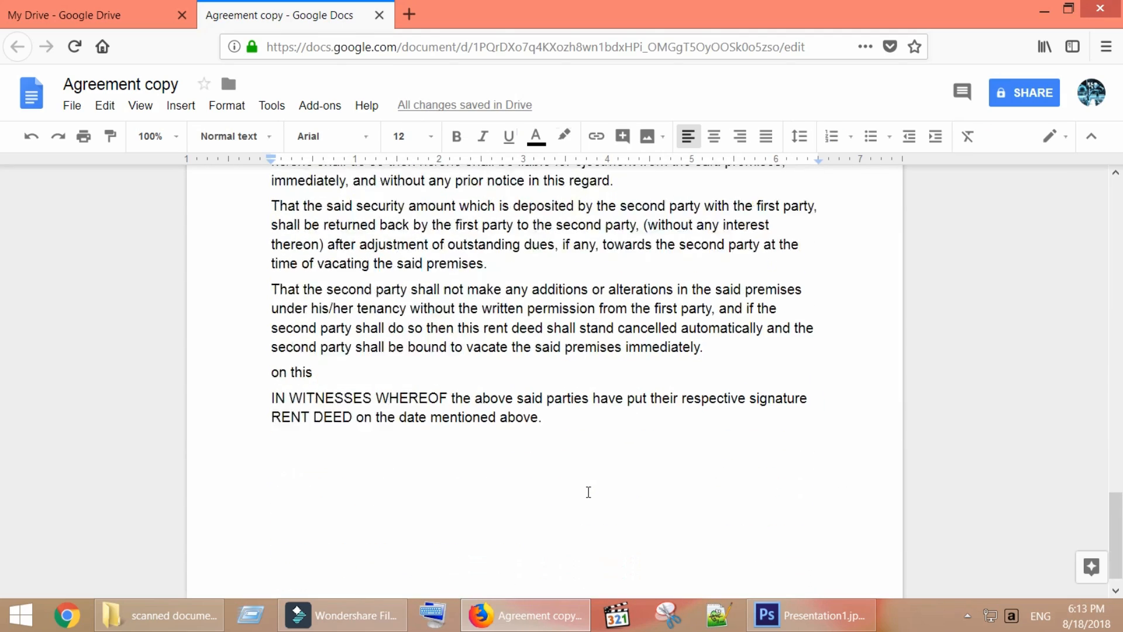
{"action": "scroll", "scroll_direction": "up", "scroll_amount": 3}
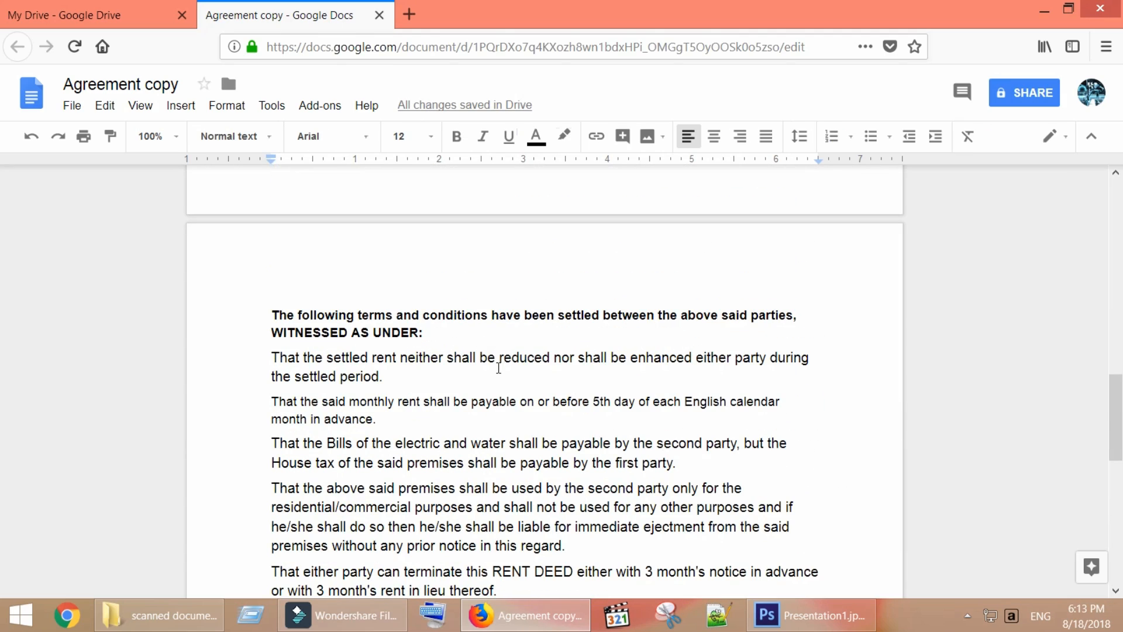
{"action": "mouse_move", "coordinate": [567, 371]}
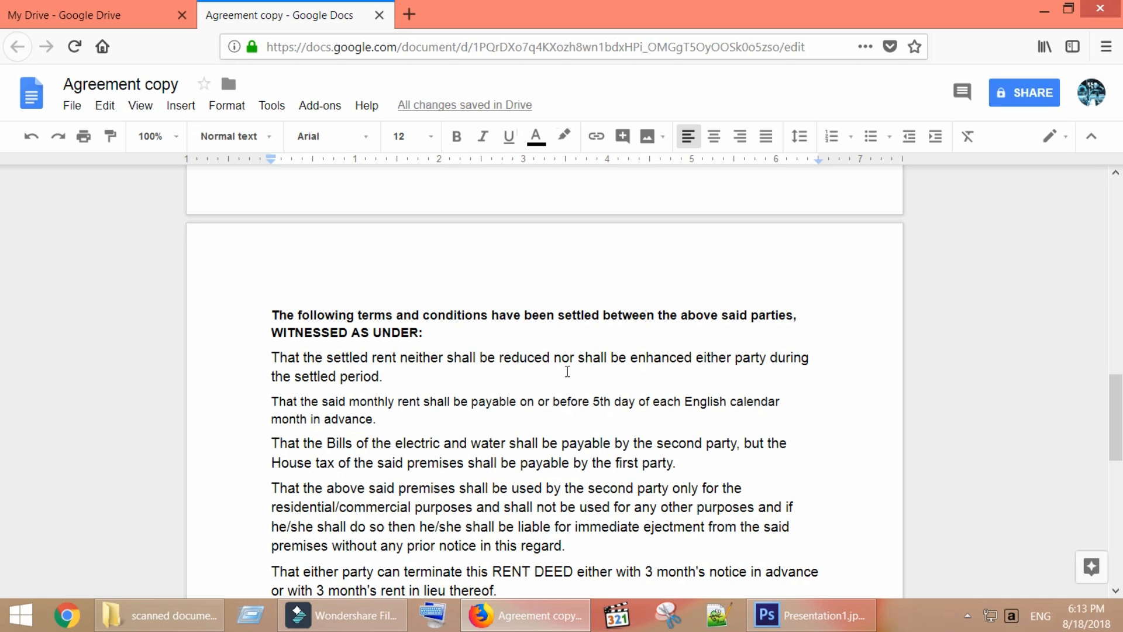
{"action": "scroll", "scroll_direction": "down", "scroll_amount": 3}
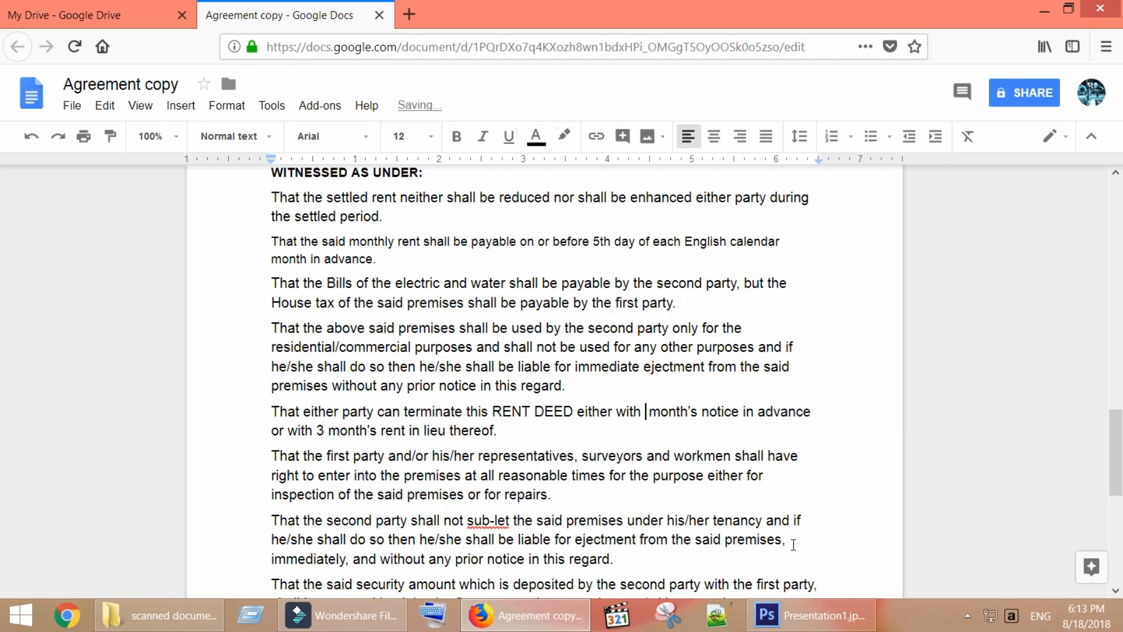
- Replace both '3' notice periods in the termination clause with '4' and return to the top
{"action": "type", "text": "4"}
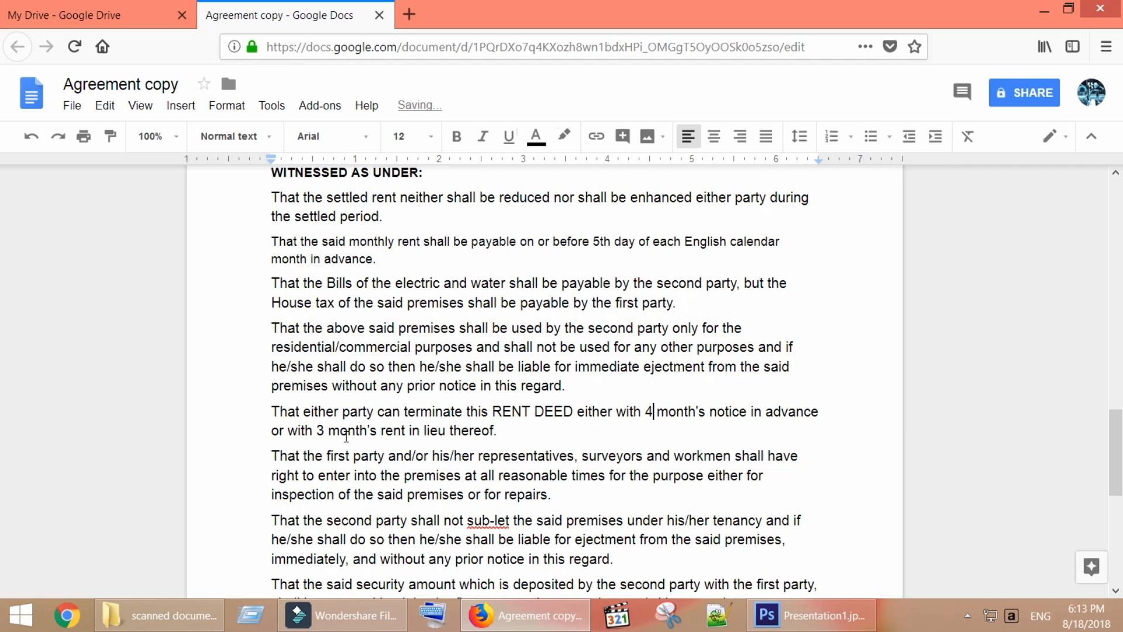
{"action": "type", "text": "4"}
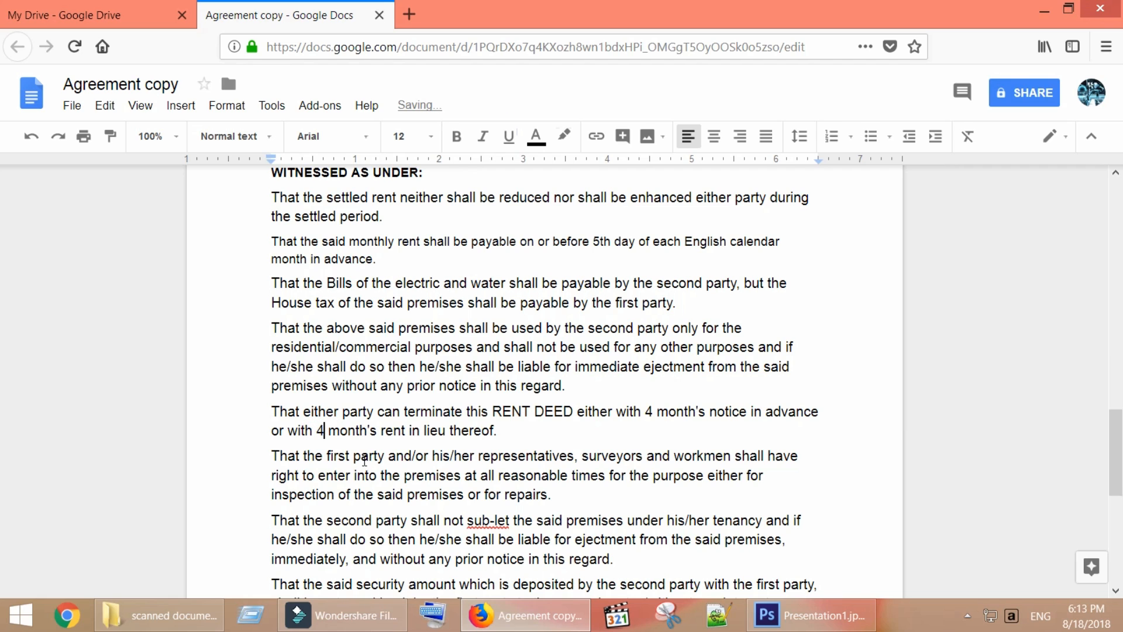
{"action": "scroll", "scroll_direction": "up", "scroll_amount": 3}
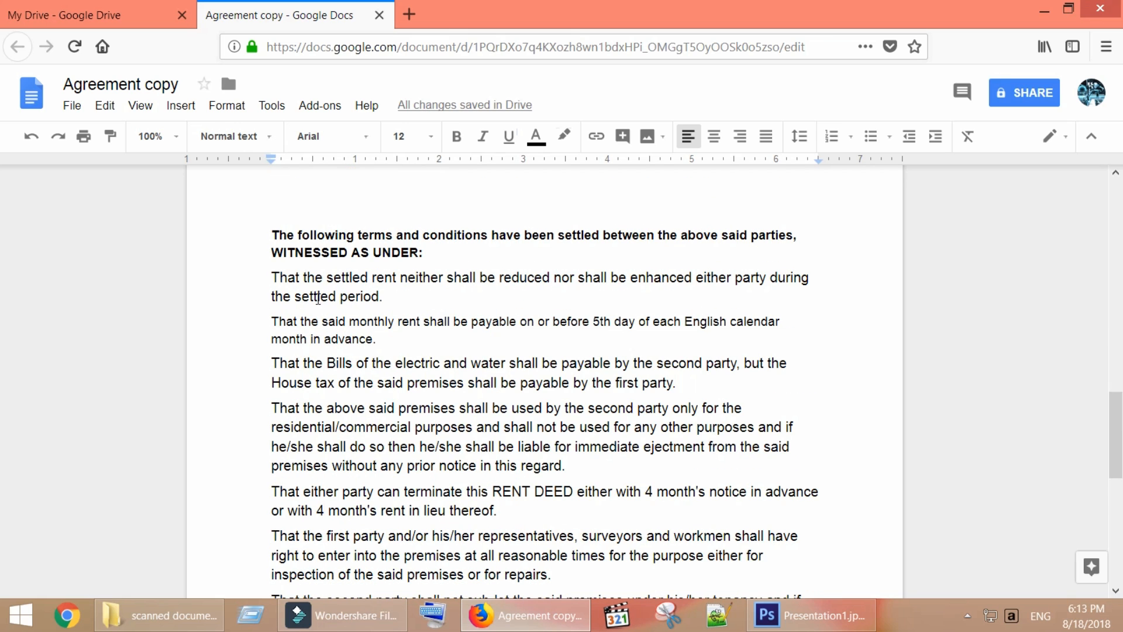
{"action": "left_click", "coordinate": [71, 105]}
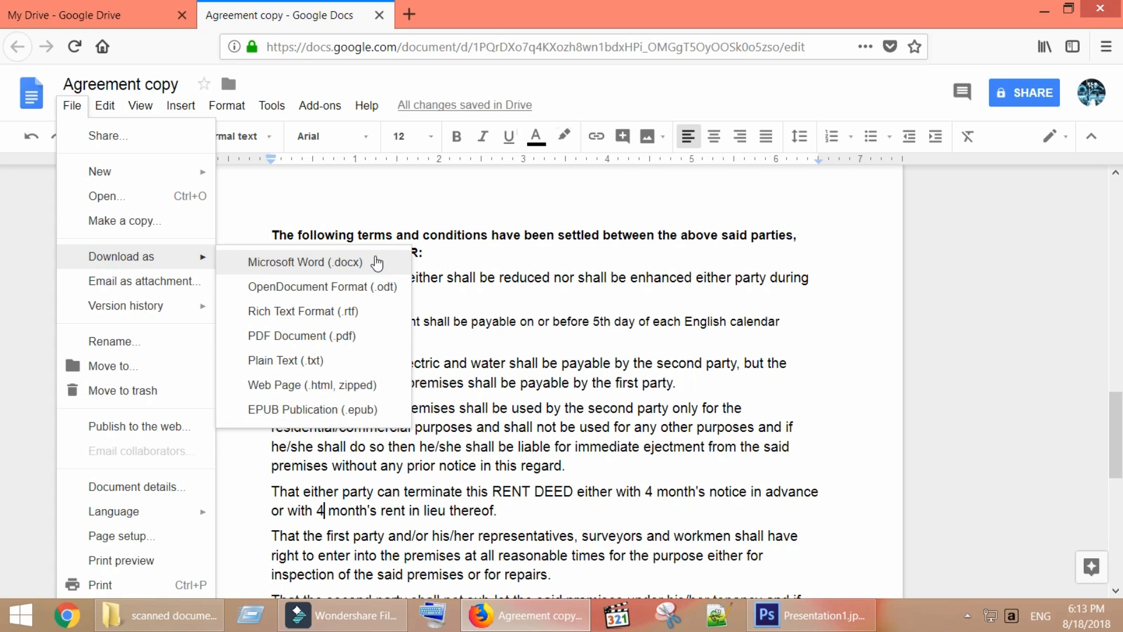
- Download the document as Microsoft Word (.docx), save it and open Agreement copy.docx from Firefox downloads
{"action": "left_click", "coordinate": [305, 261]}
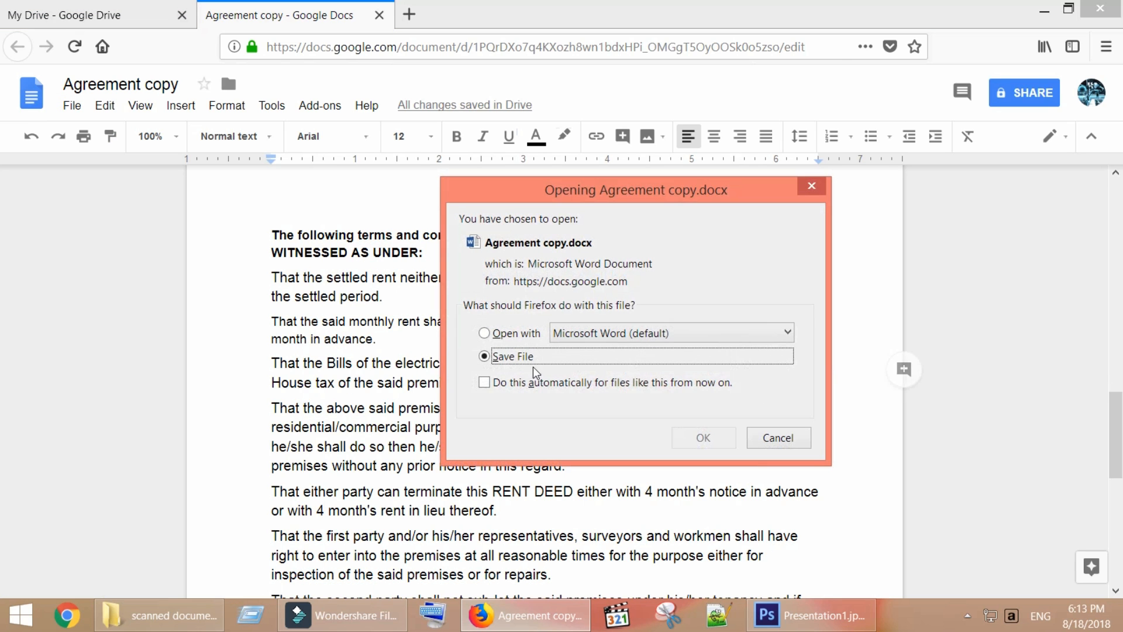
{"action": "left_click", "coordinate": [702, 438]}
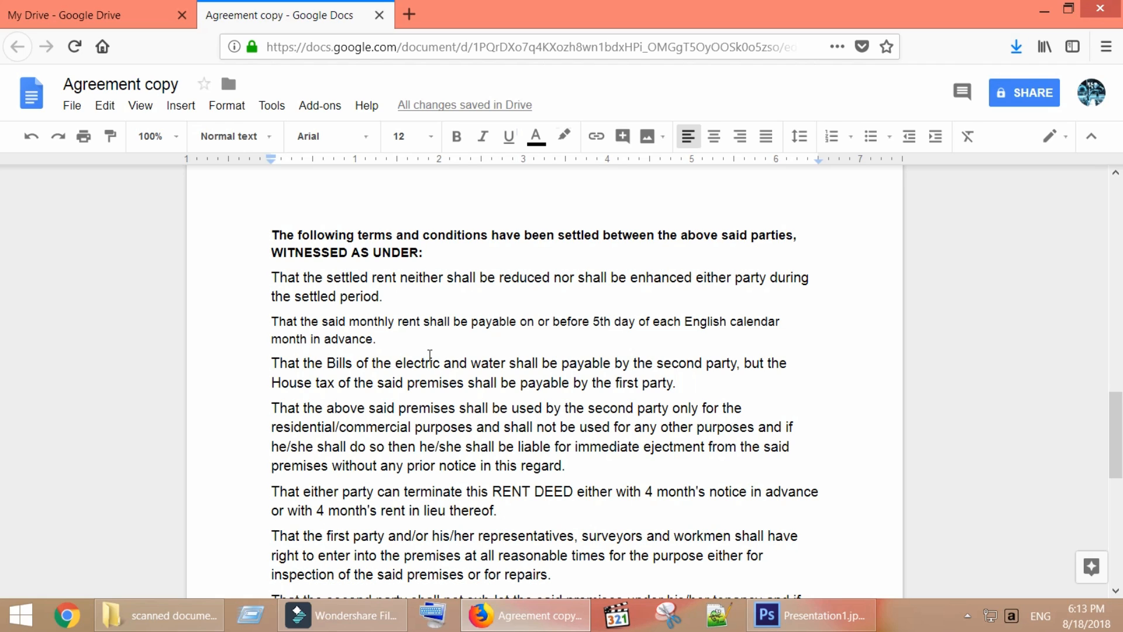
{"action": "left_click", "coordinate": [1015, 47]}
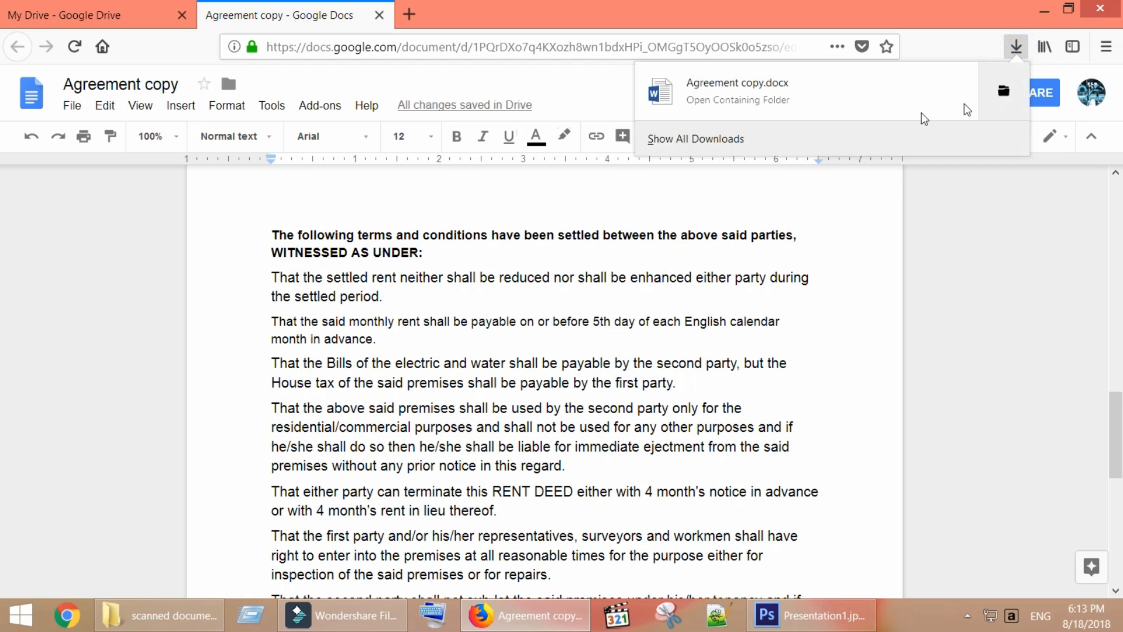
{"action": "left_click", "coordinate": [736, 90]}
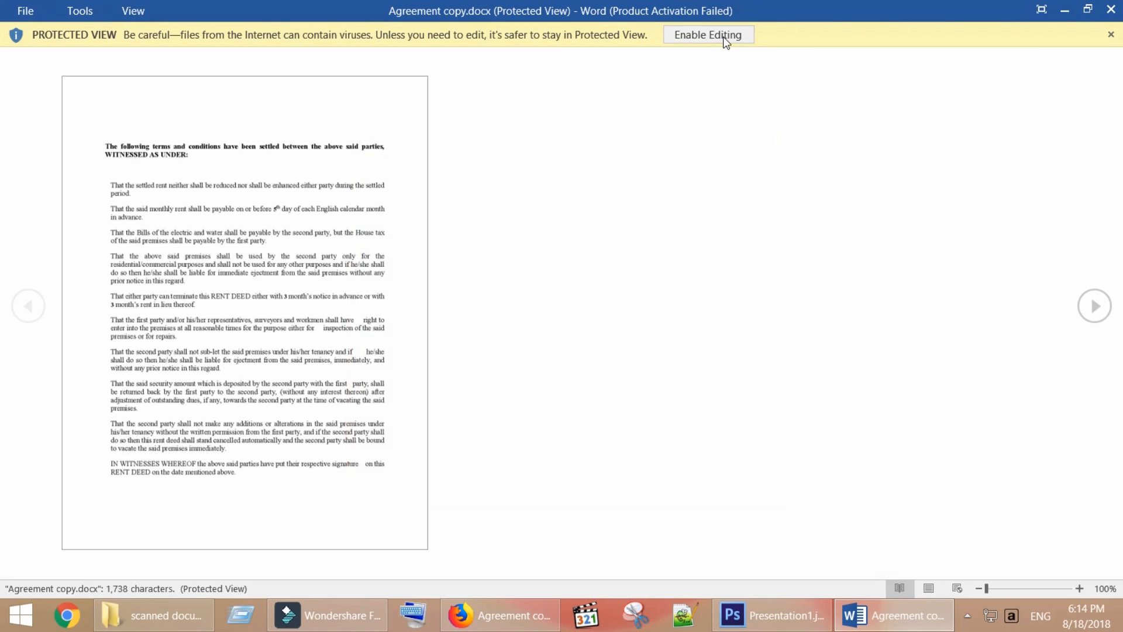
- Enable Editing on the Protected View bar of Agreement copy.docx
{"action": "left_click", "coordinate": [707, 34]}
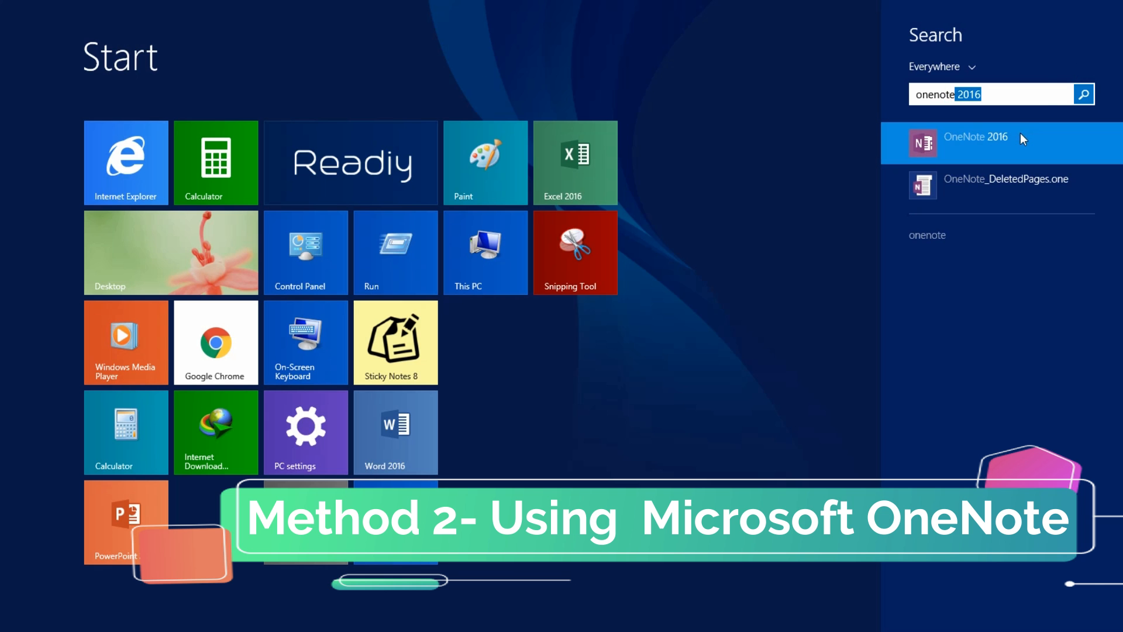
- Launch OneNote 2016 to a blank page and bring up file options for the desktop Agreement copy.jpg
{"action": "left_click", "coordinate": [976, 137]}
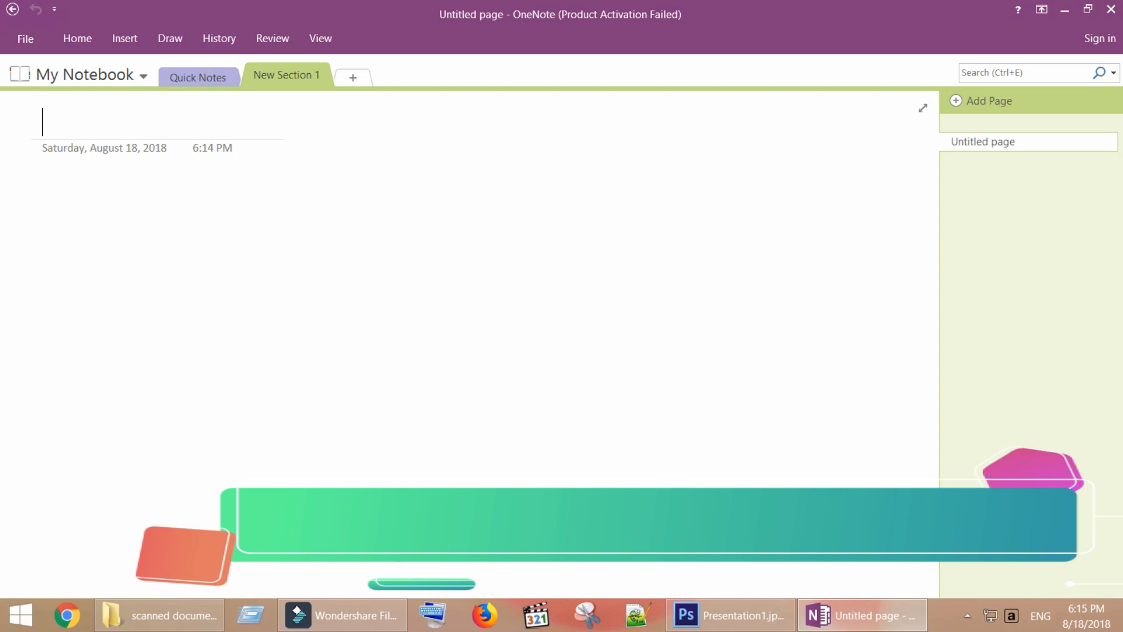
{"action": "right_click", "coordinate": [165, 29]}
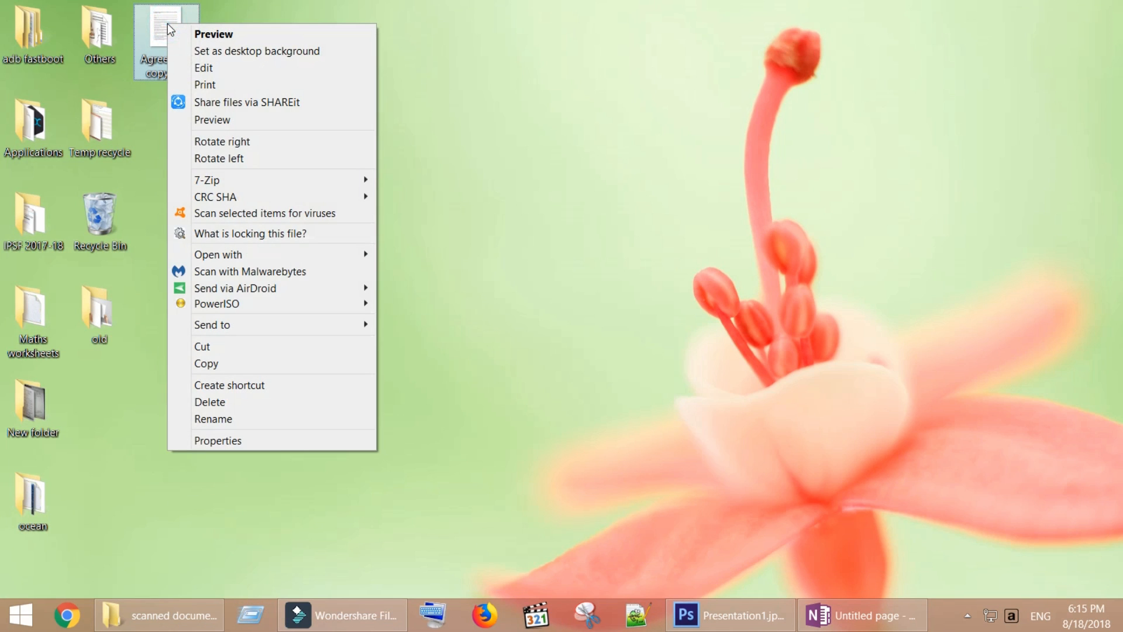
- Open Agreement copy.jpg in Paint, rectangle-select its text area and copy it to the clipboard
{"action": "left_click", "coordinate": [204, 68]}
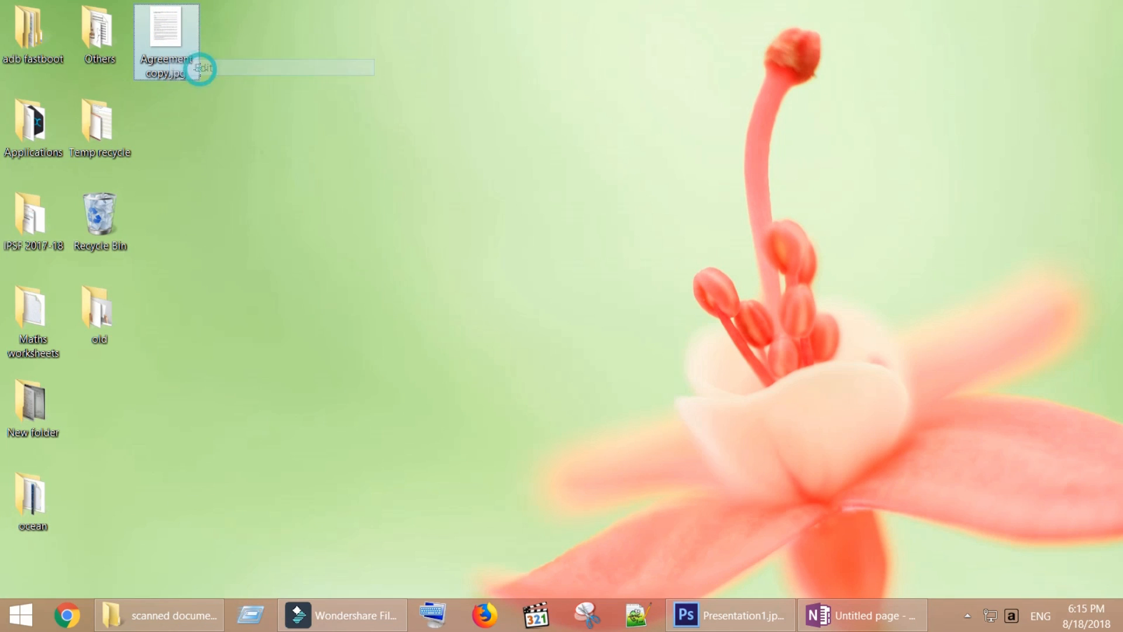
{"action": "double_click", "coordinate": [165, 33]}
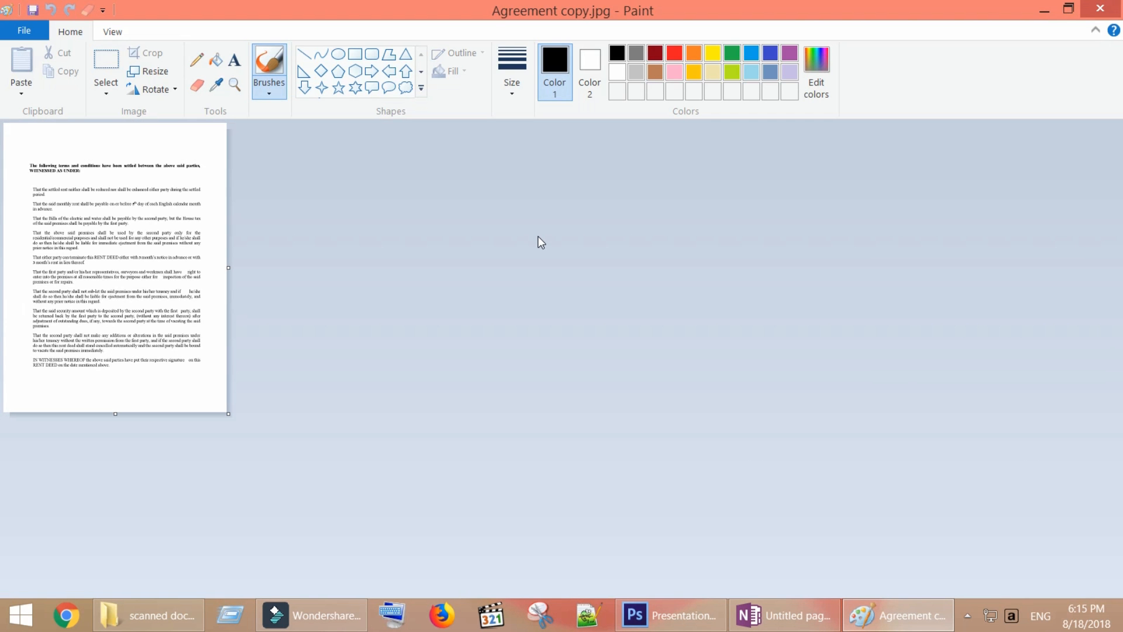
{"action": "left_click", "coordinate": [105, 64]}
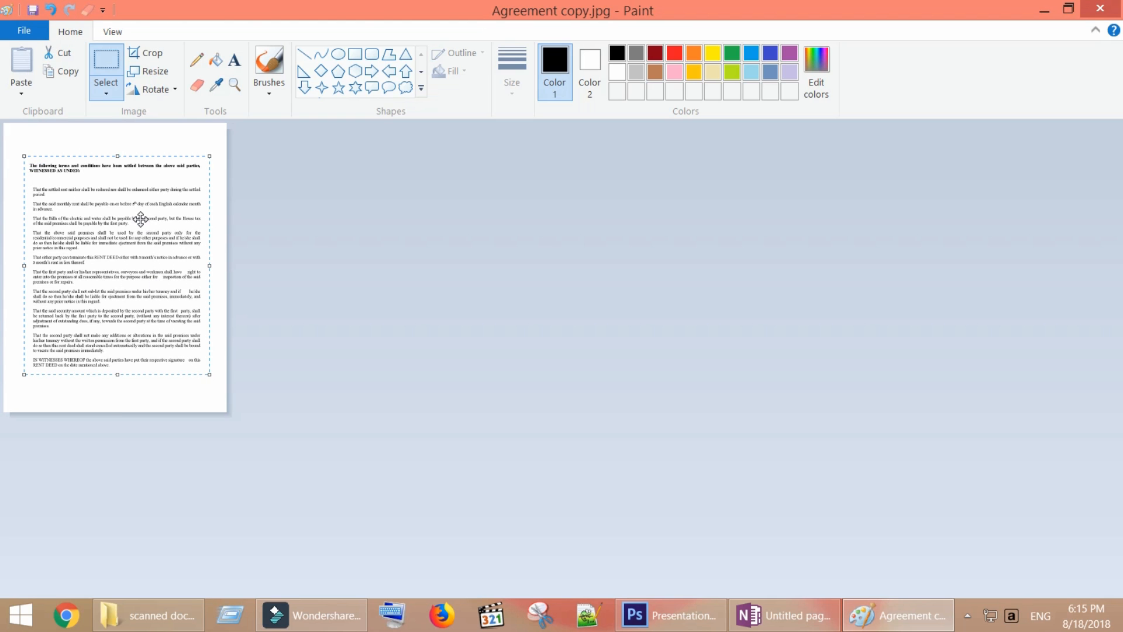
{"action": "right_click", "coordinate": [139, 219]}
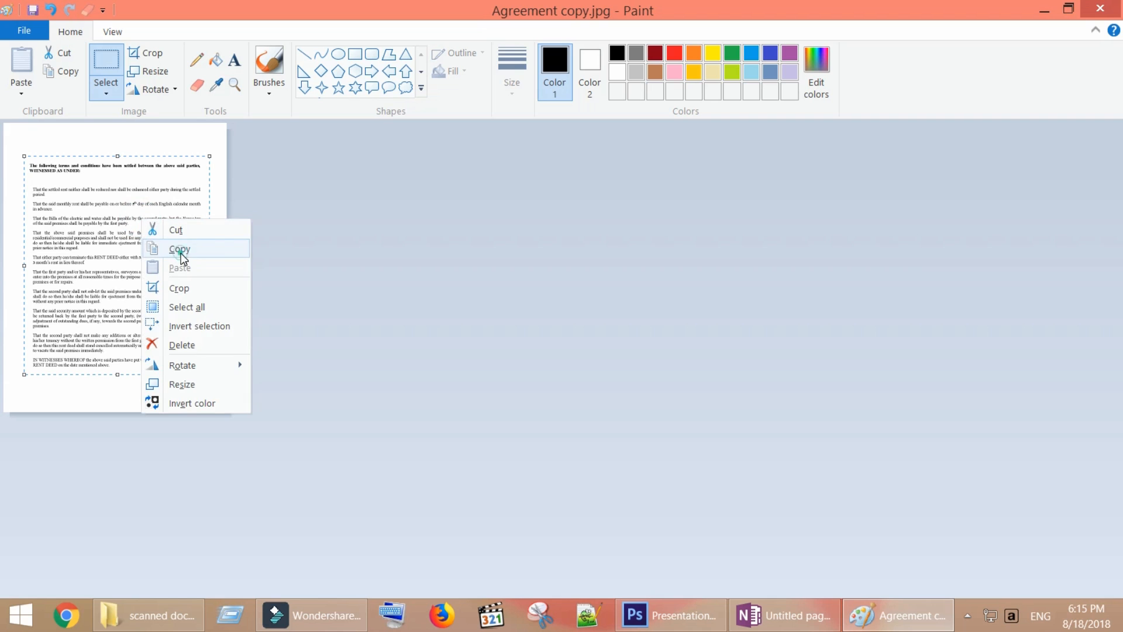
{"action": "left_click", "coordinate": [783, 614]}
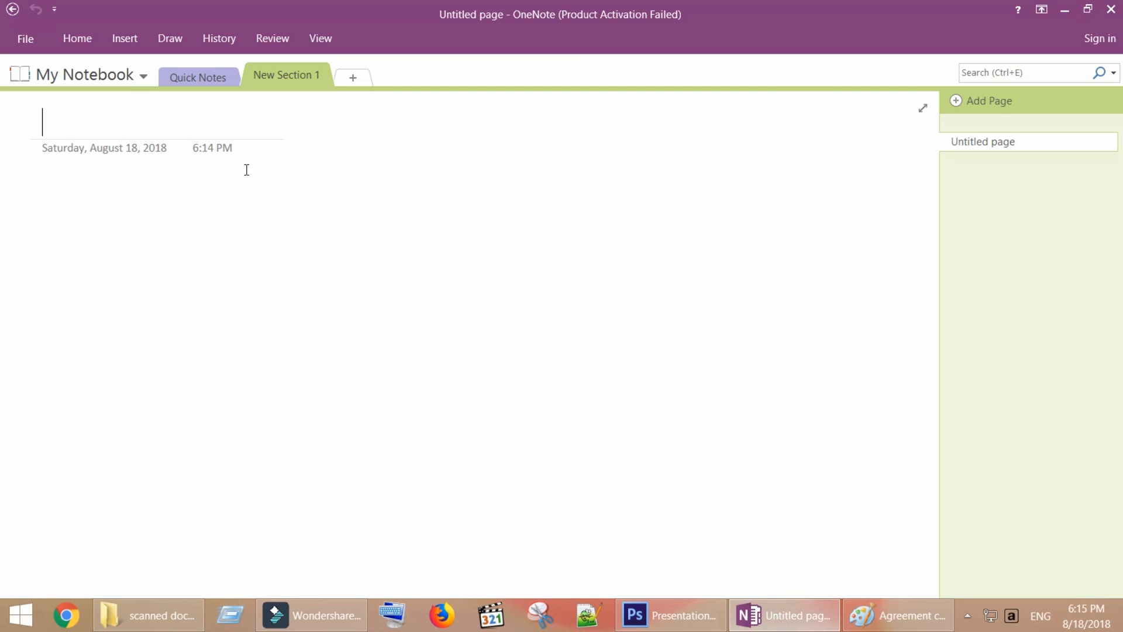
- Paste the agreement scan as a picture on the OneNote page, copy its recognised text, then return to Start
{"action": "right_click", "coordinate": [246, 170]}
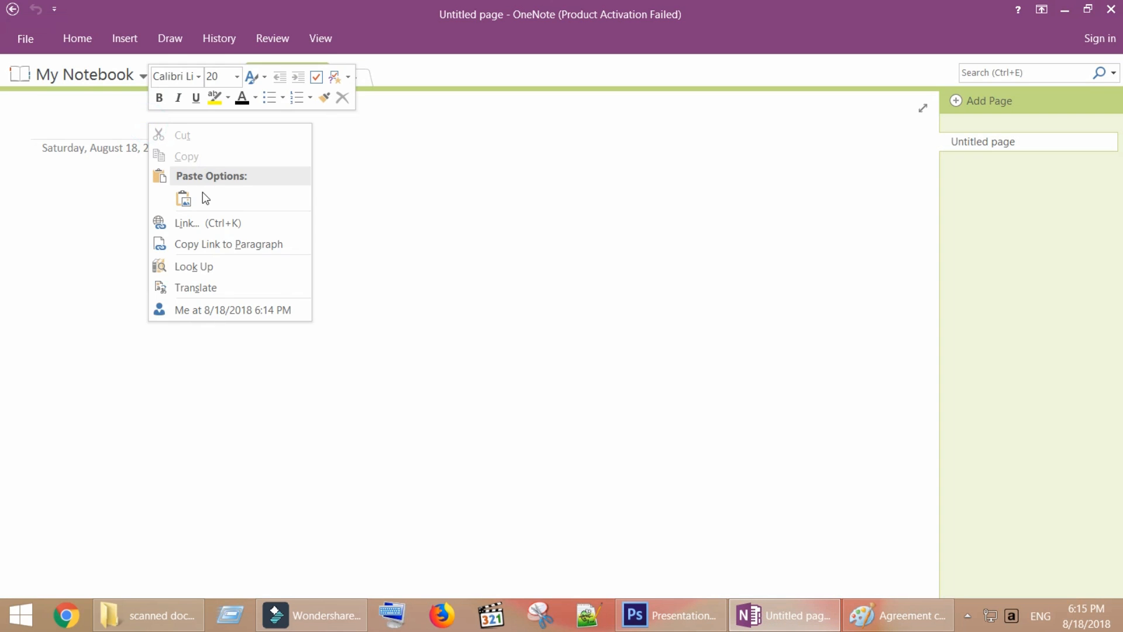
{"action": "left_click", "coordinate": [183, 199]}
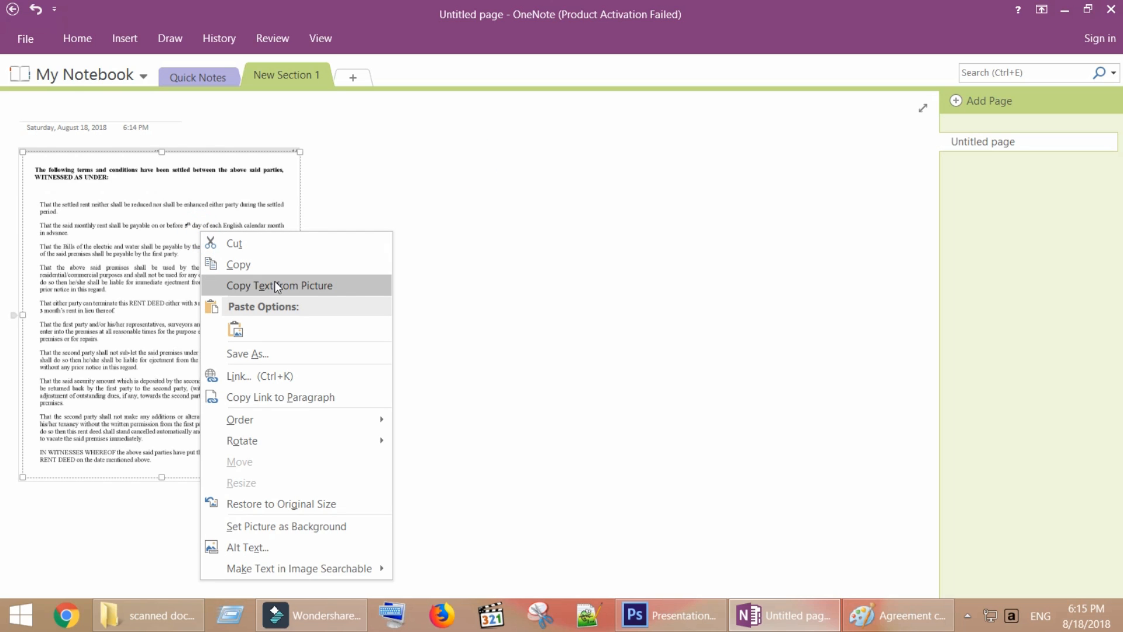
{"action": "mouse_move", "coordinate": [348, 289]}
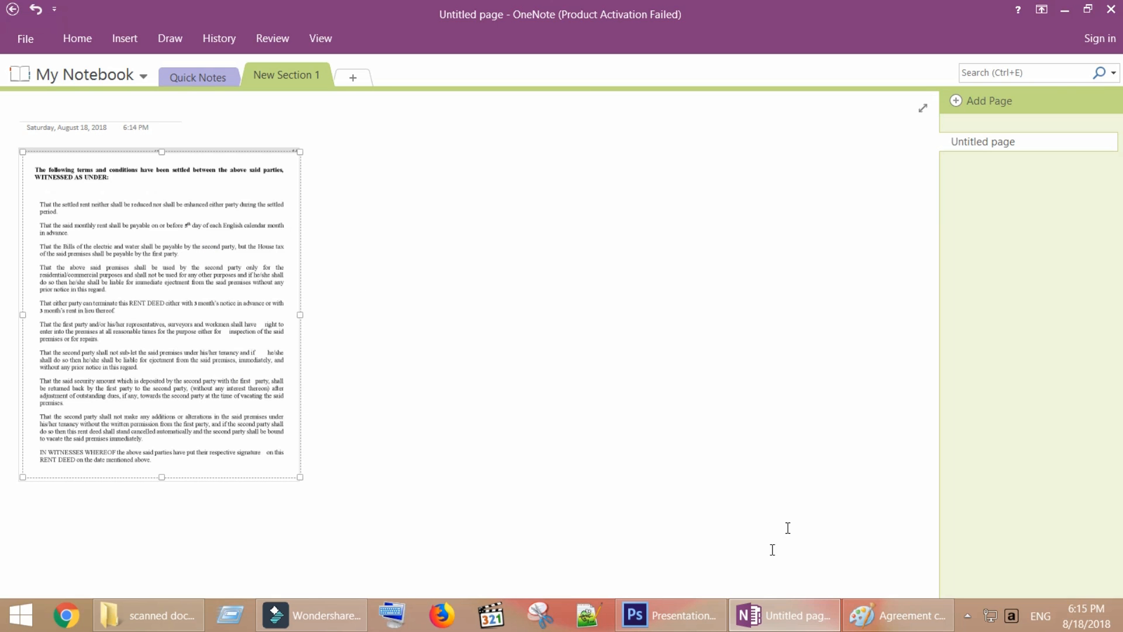
{"action": "left_click", "coordinate": [20, 615]}
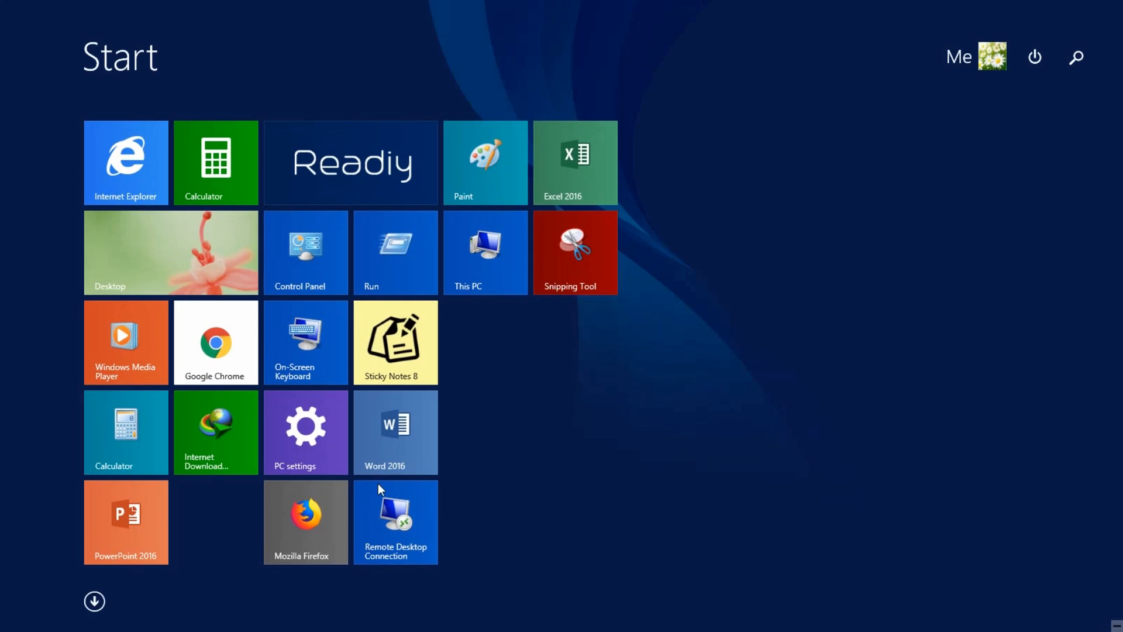
- Paste the OneNote-extracted agreement into a new blank Word document and set the notice and rent periods to 4 months
{"action": "left_click", "coordinate": [394, 432]}
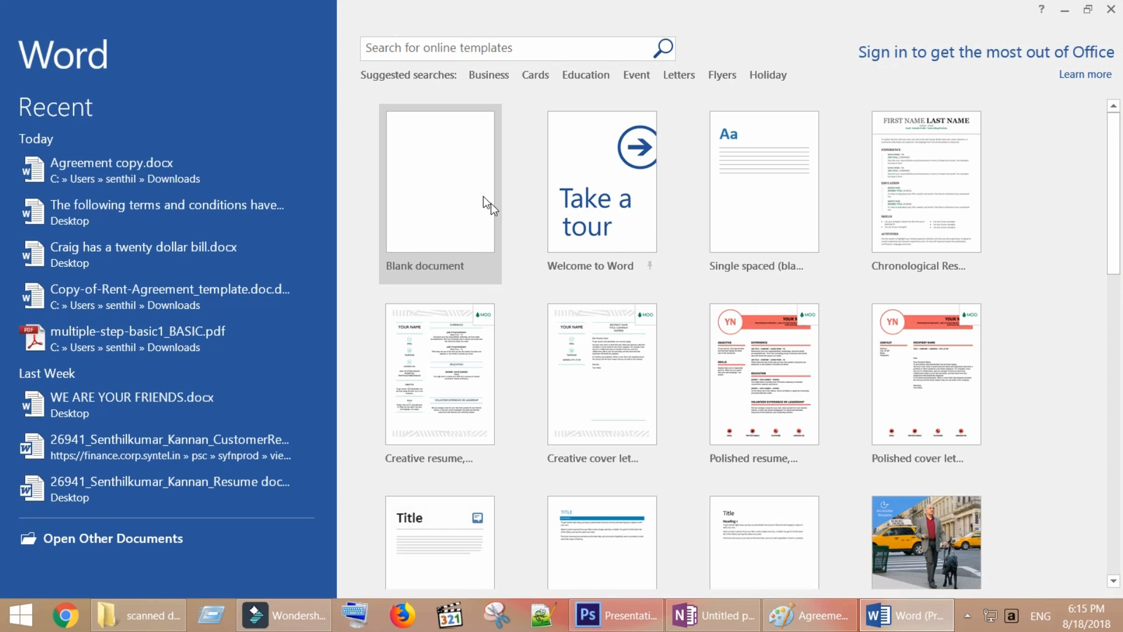
{"action": "left_click", "coordinate": [440, 181]}
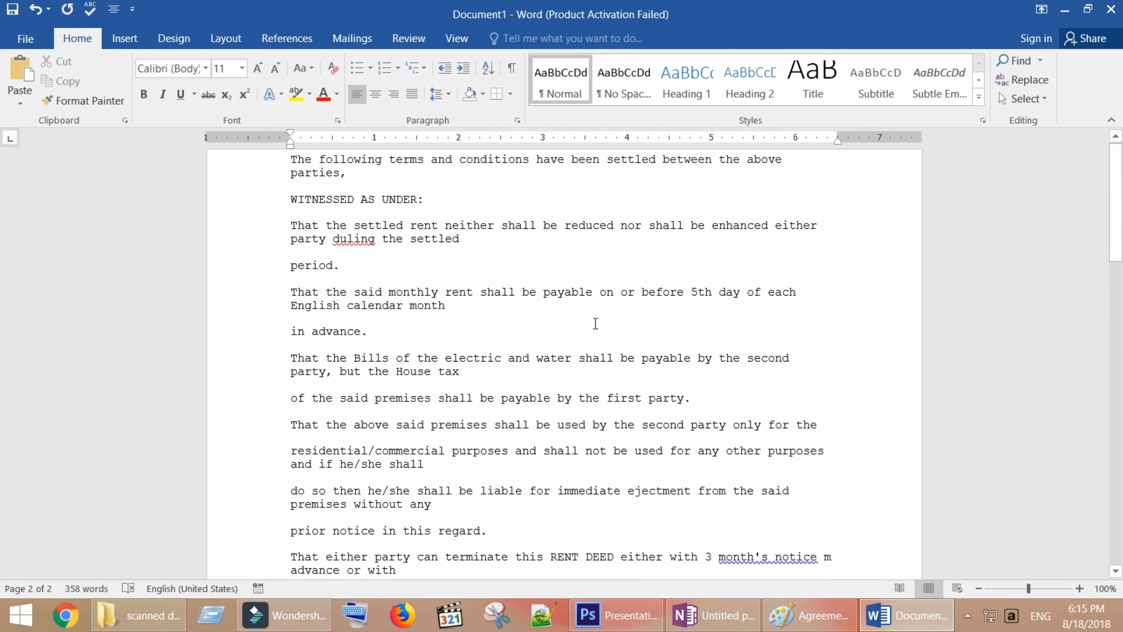
{"action": "scroll", "scroll_direction": "down", "scroll_amount": 3}
{"action": "type", "text": "4"}
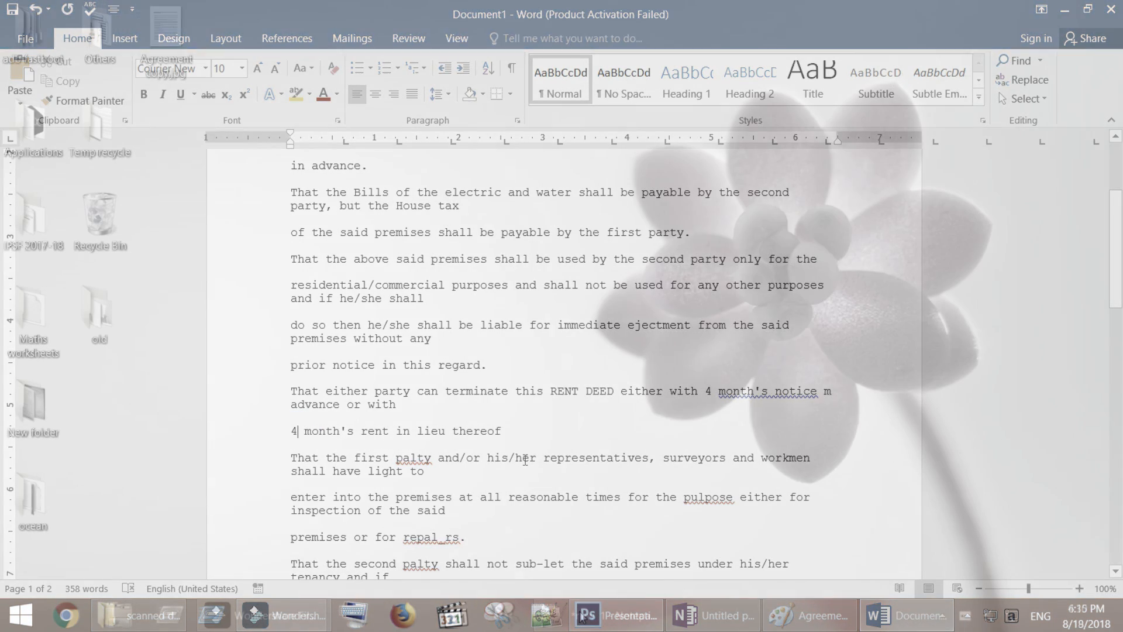
{"action": "left_click", "coordinate": [598, 614]}
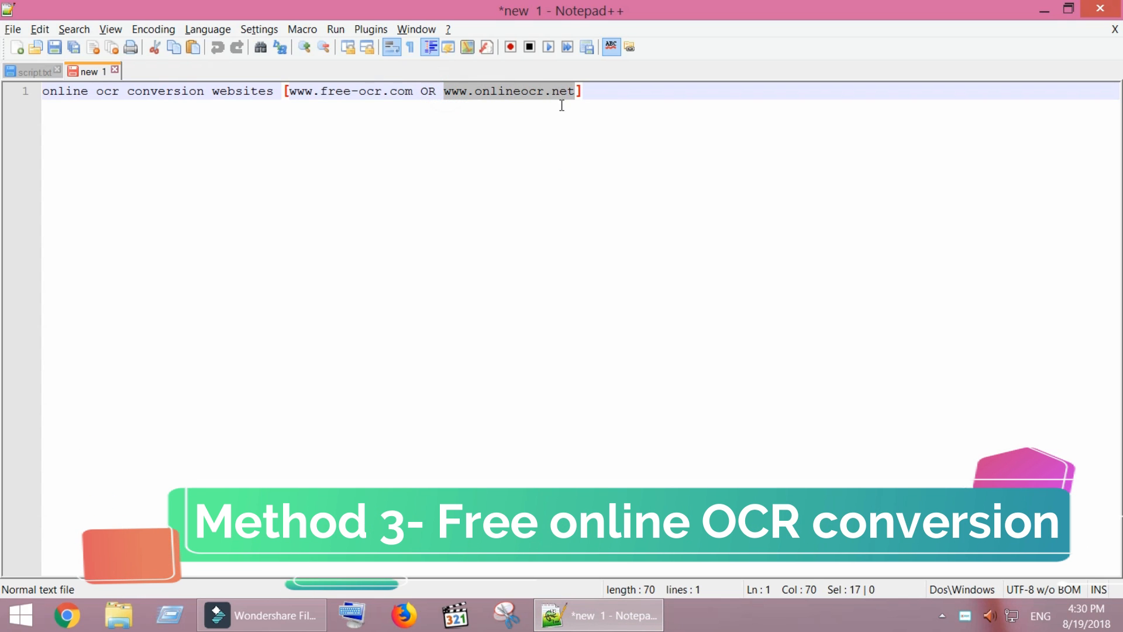
{"action": "left_click", "coordinate": [402, 614]}
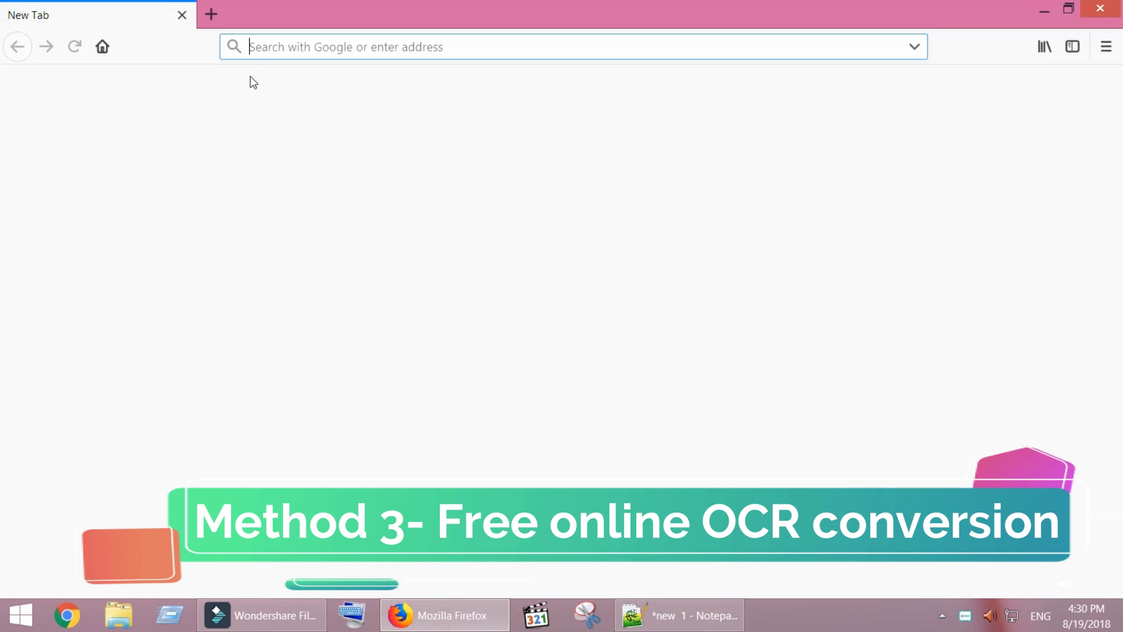
{"action": "type", "text": "www.onlineocr.net"}
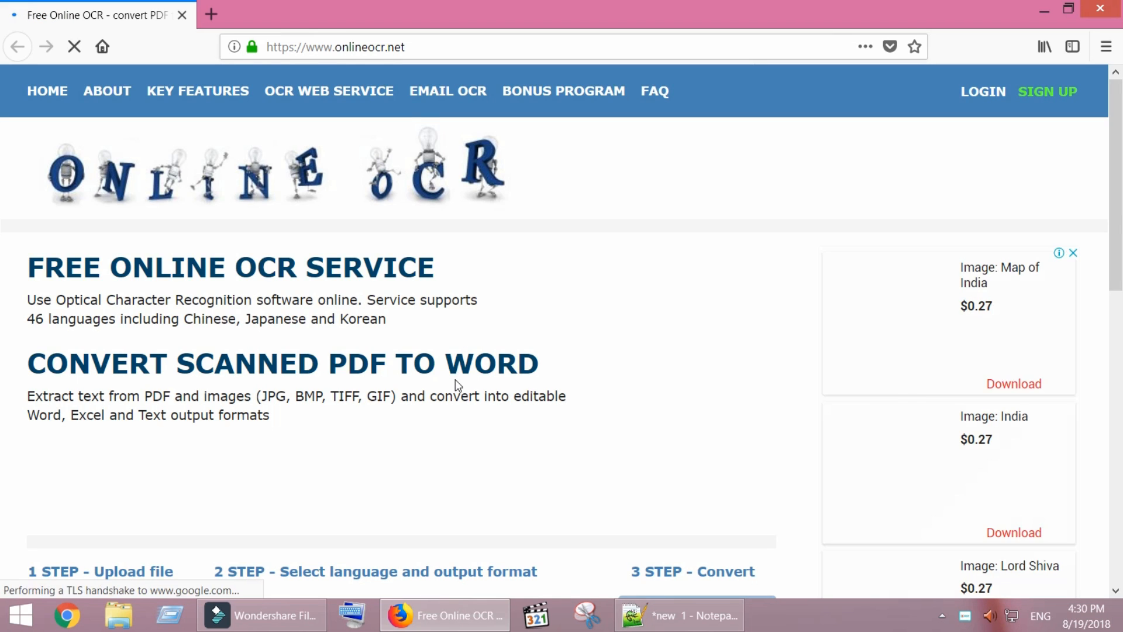
{"action": "scroll", "scroll_direction": "down", "scroll_amount": 3}
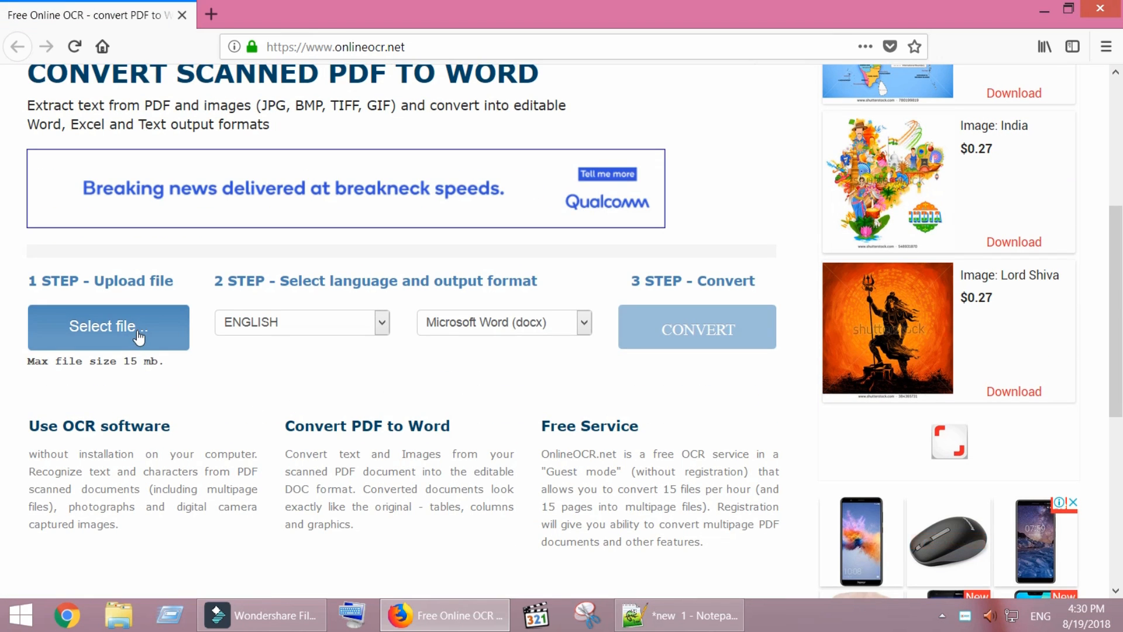
{"action": "left_click", "coordinate": [108, 327]}
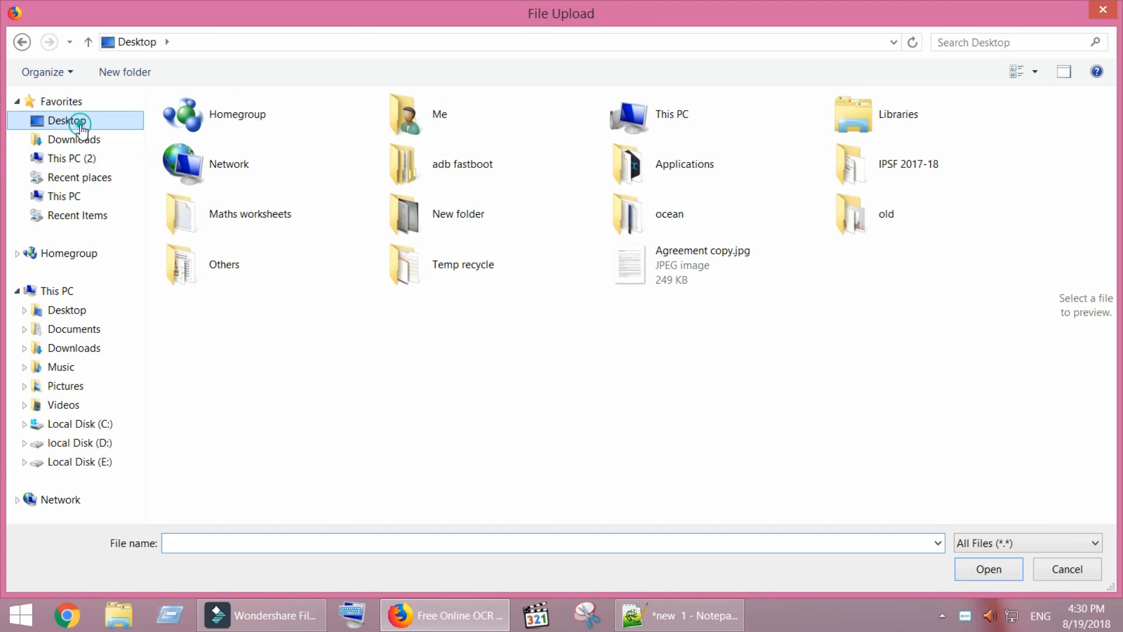
{"action": "left_click", "coordinate": [703, 265]}
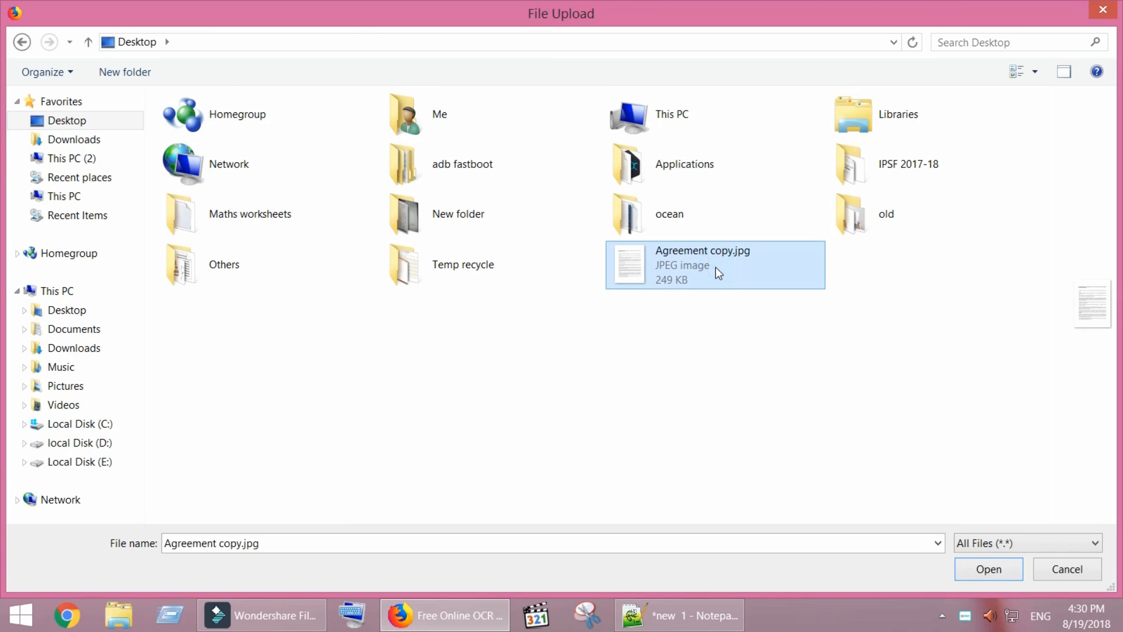
{"action": "left_click", "coordinate": [987, 569]}
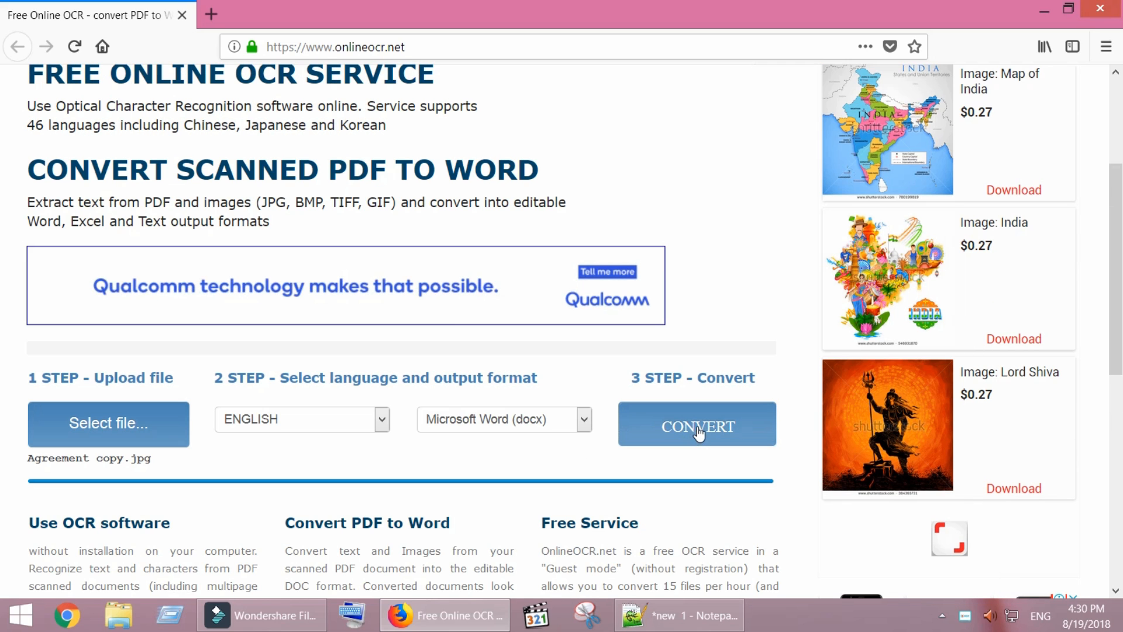
- Convert the agreement scan and save the resulting Agreement copy.docx, opening it in Word
{"action": "left_click", "coordinate": [696, 424]}
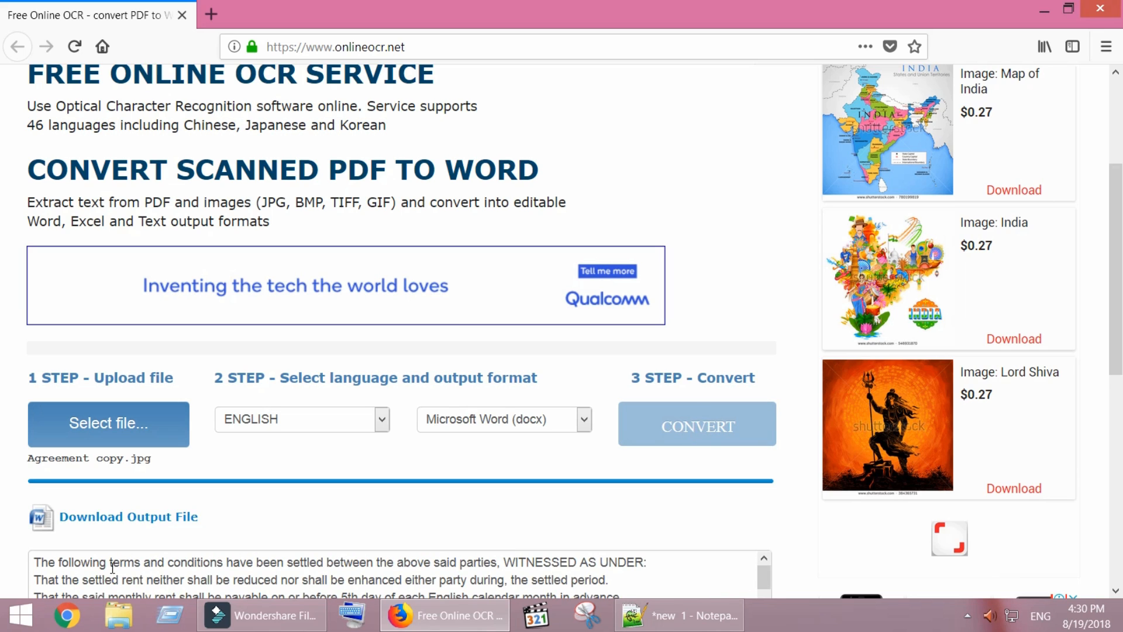
{"action": "mouse_move", "coordinate": [147, 527]}
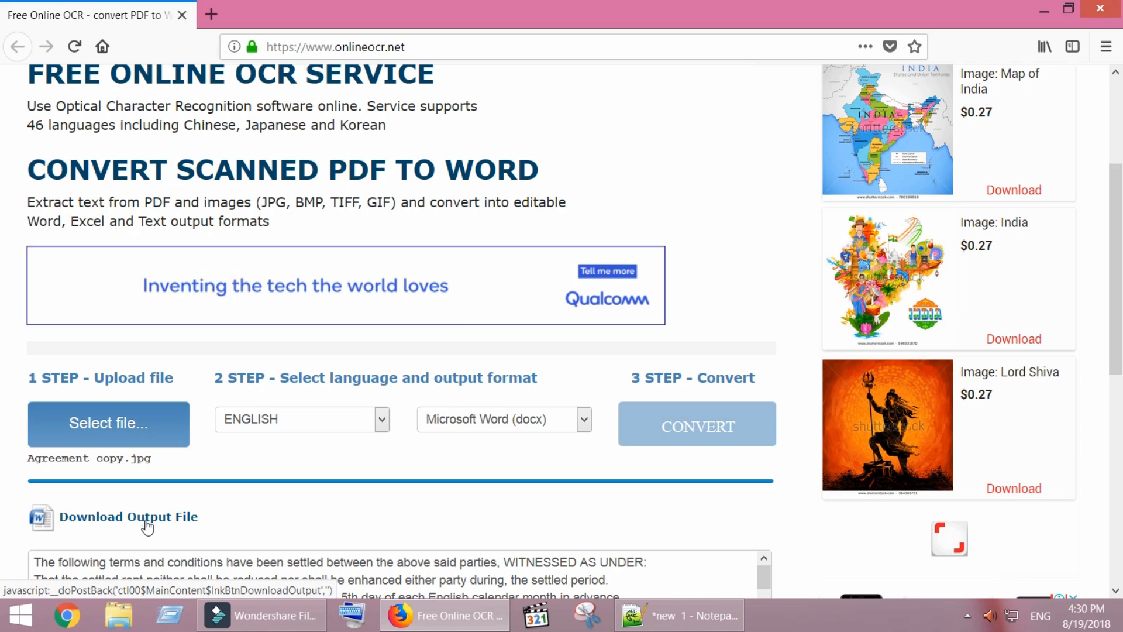
{"action": "left_click", "coordinate": [127, 516]}
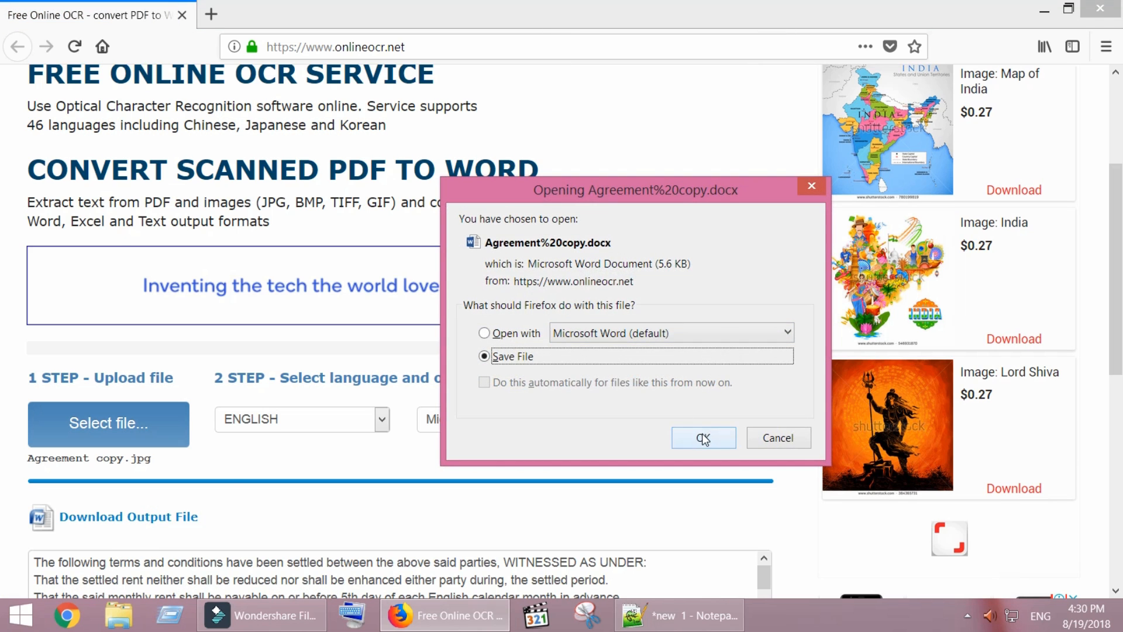
{"action": "left_click", "coordinate": [703, 438]}
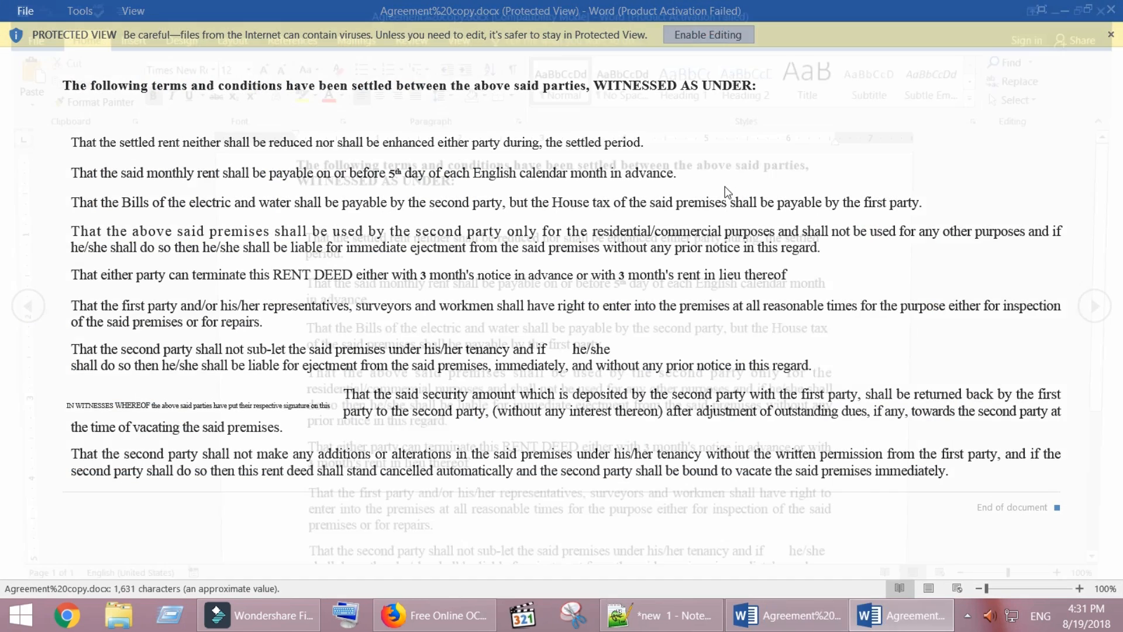
- Enable editing of the downloaded agreement and change the termination notice period to 4 months
{"action": "left_click", "coordinate": [707, 33]}
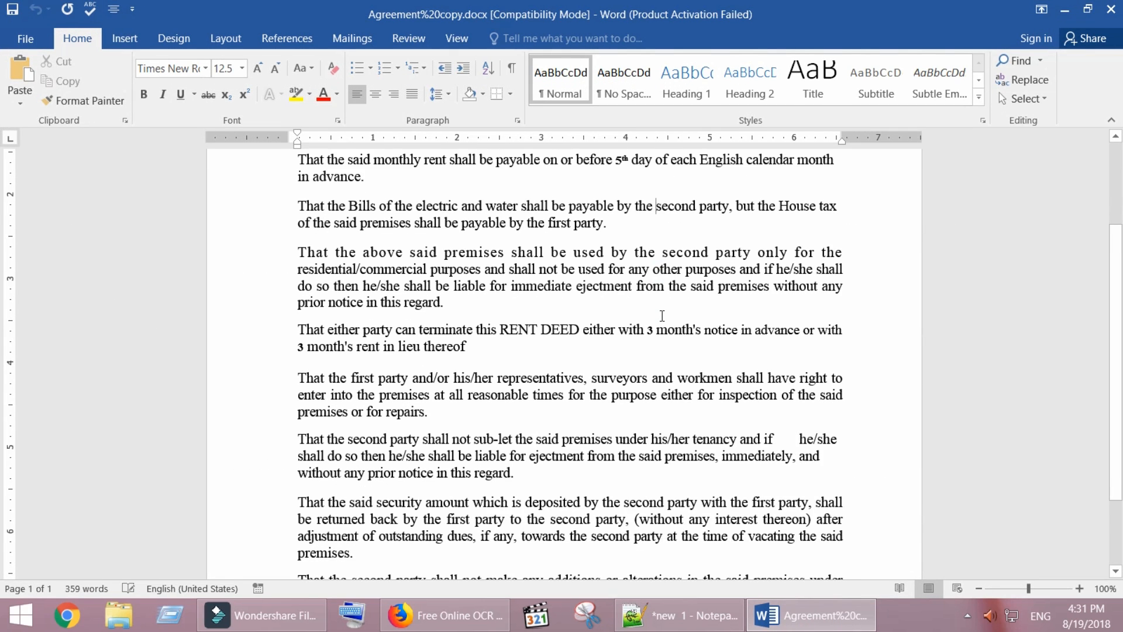
{"action": "scroll", "scroll_direction": "down", "scroll_amount": 3}
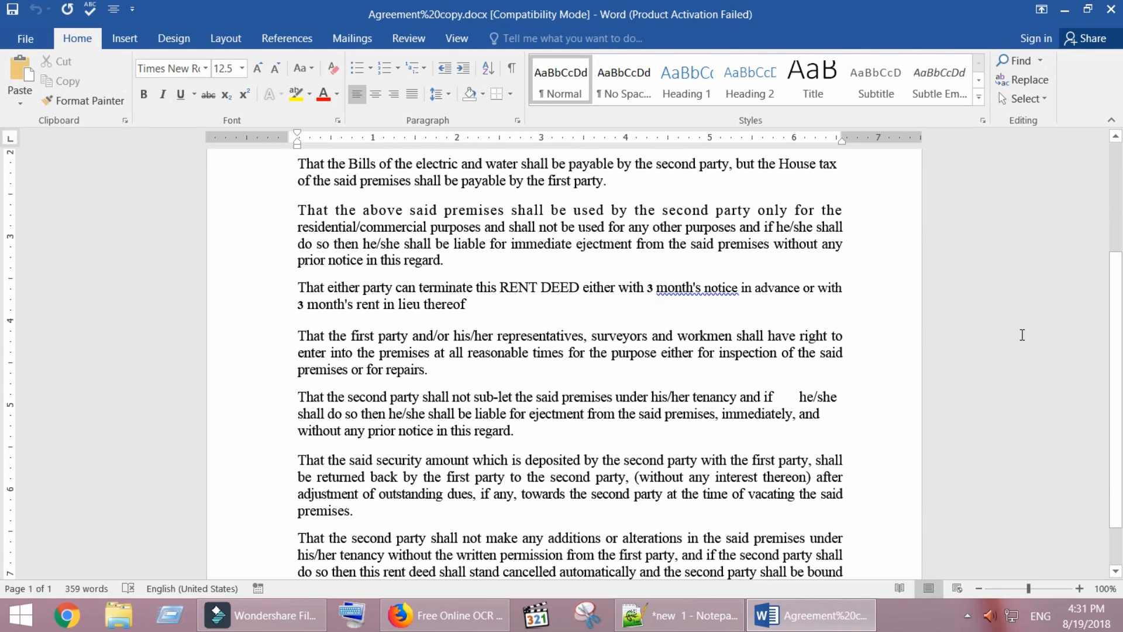
{"action": "type", "text": "4"}
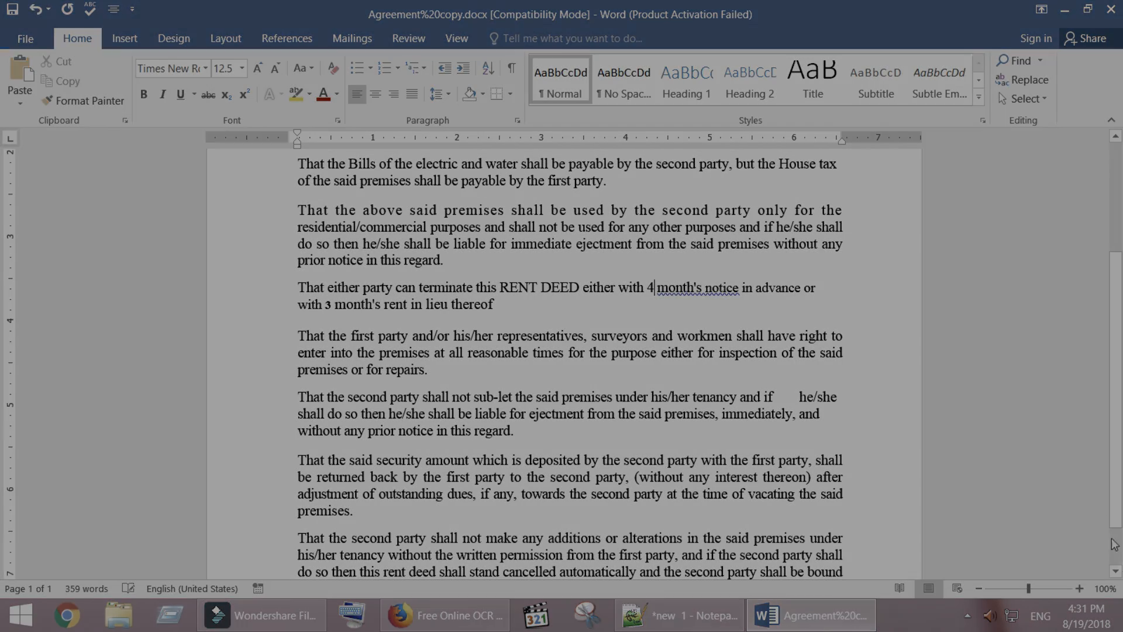